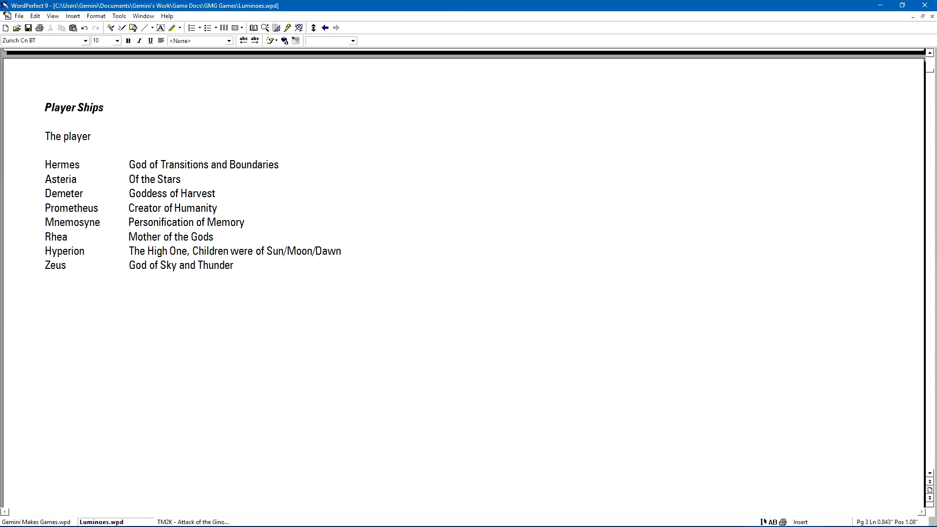
# - Type the intro: the player picks one of eight ships with unique weapon, shield and powerup mechanics
pyautogui.write('is able to choose fr')
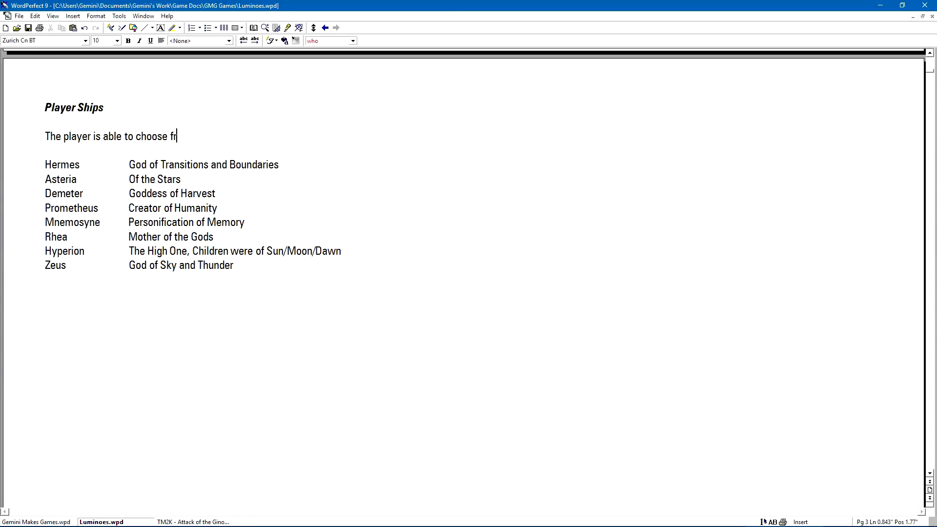
pyautogui.write('om one of ei')
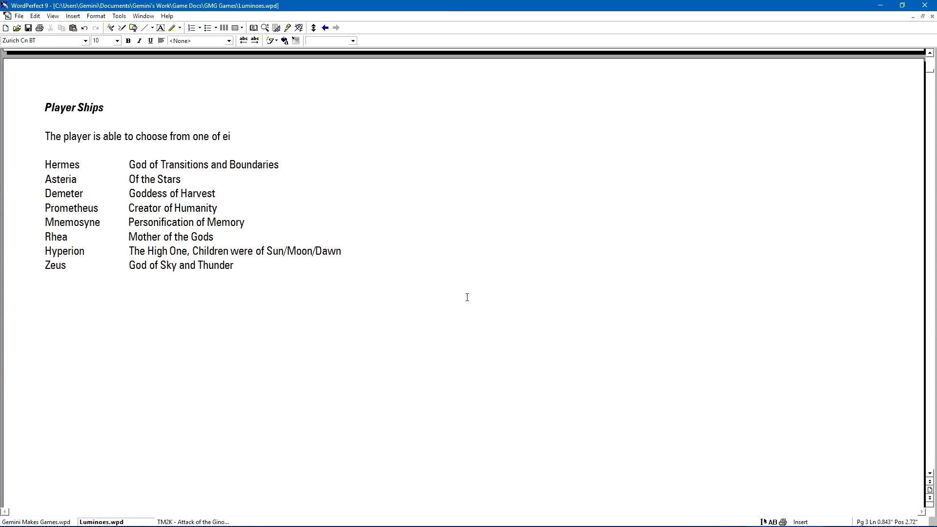
pyautogui.write('ght different s')
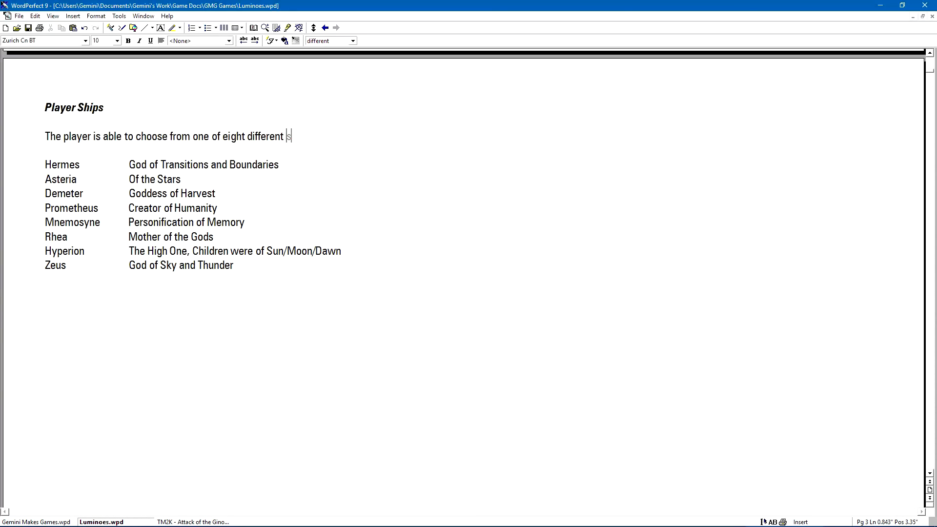
pyautogui.write('hips when starting a n')
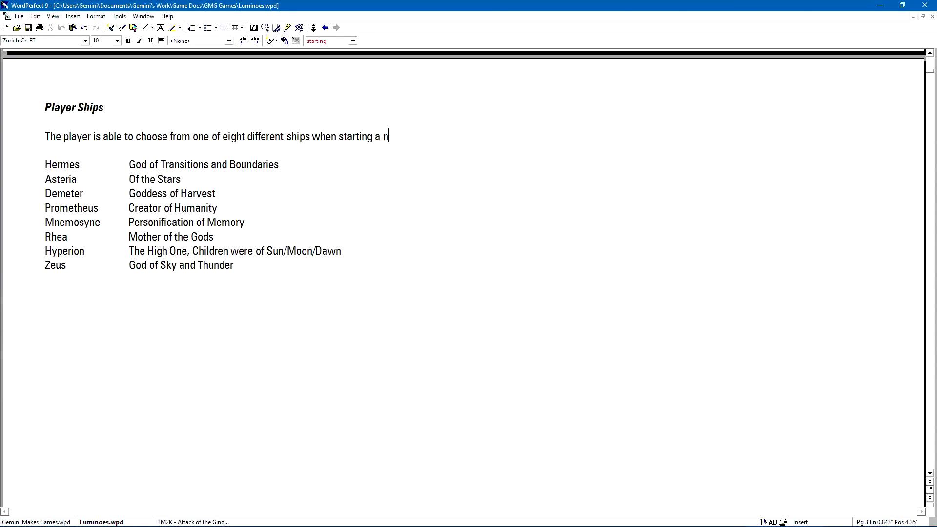
pyautogui.write('ew game. E')
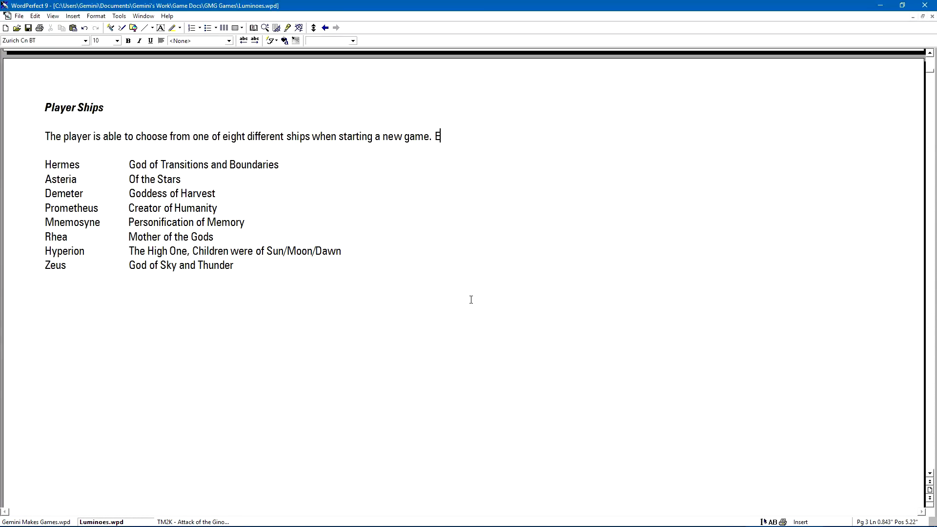
pyautogui.write('ach ship has')
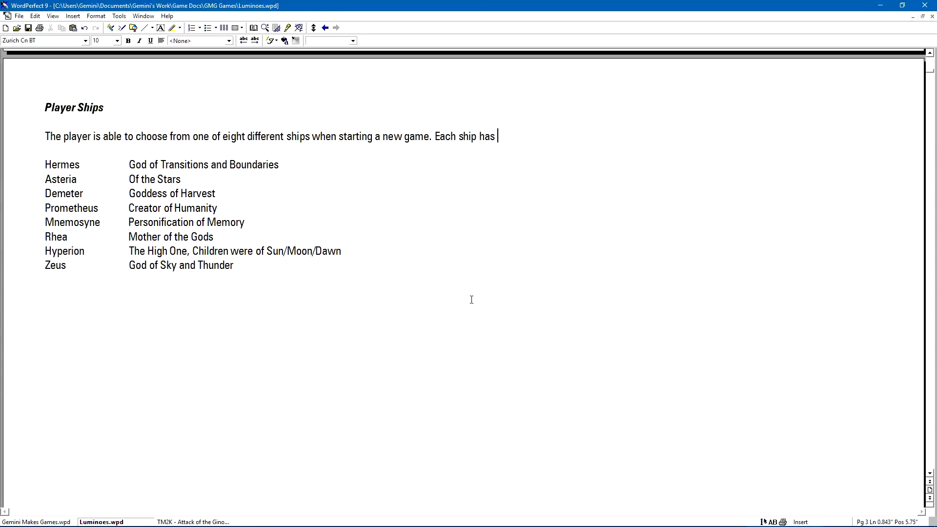
pyautogui.write('a')
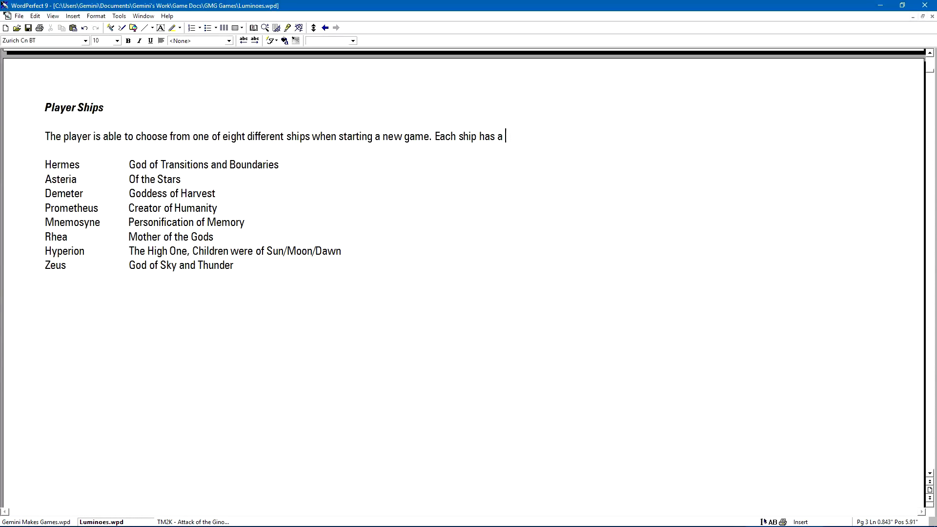
pyautogui.write('unique combination of')
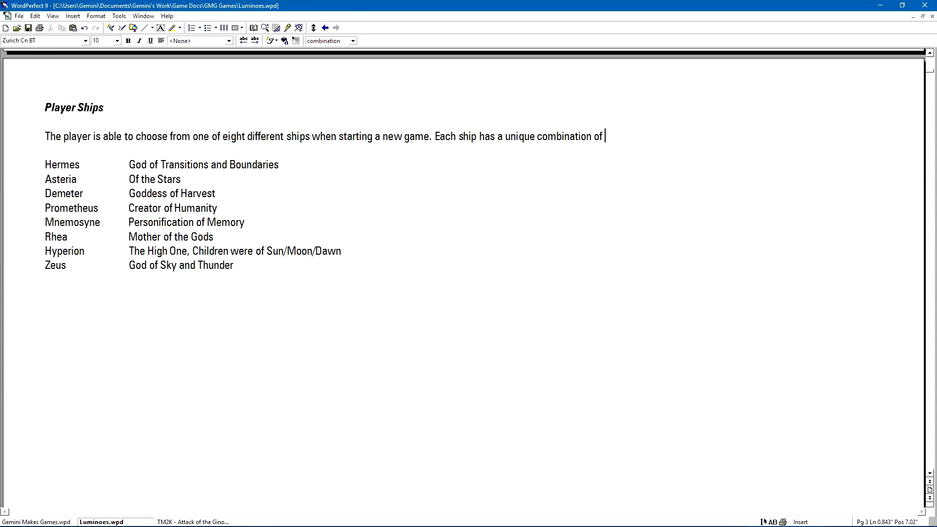
pyautogui.write('the three')
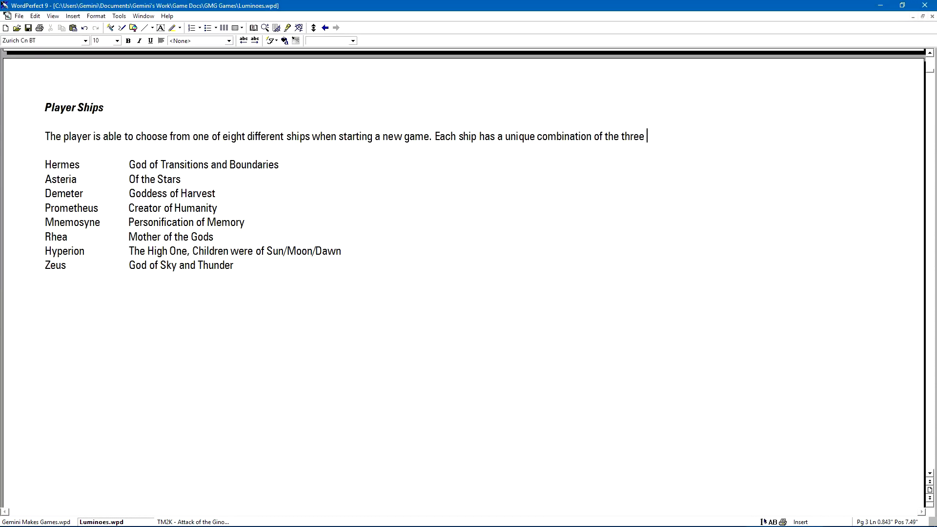
pyautogui.write('me')
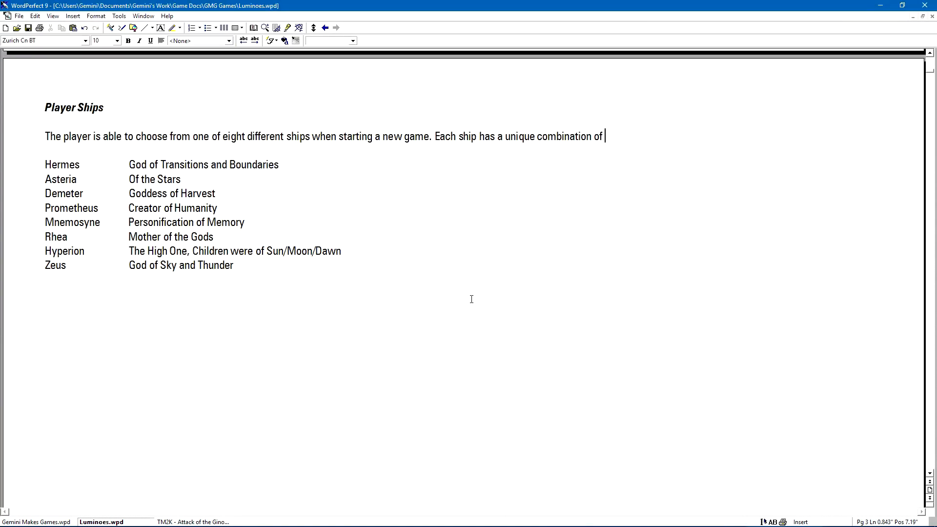
pyautogui.write('weapon,')
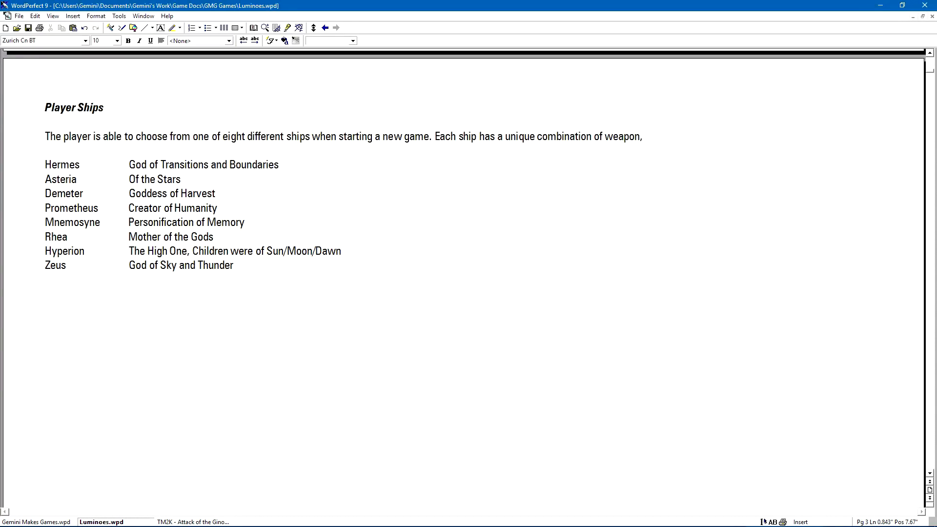
pyautogui.write('shield and powerup')
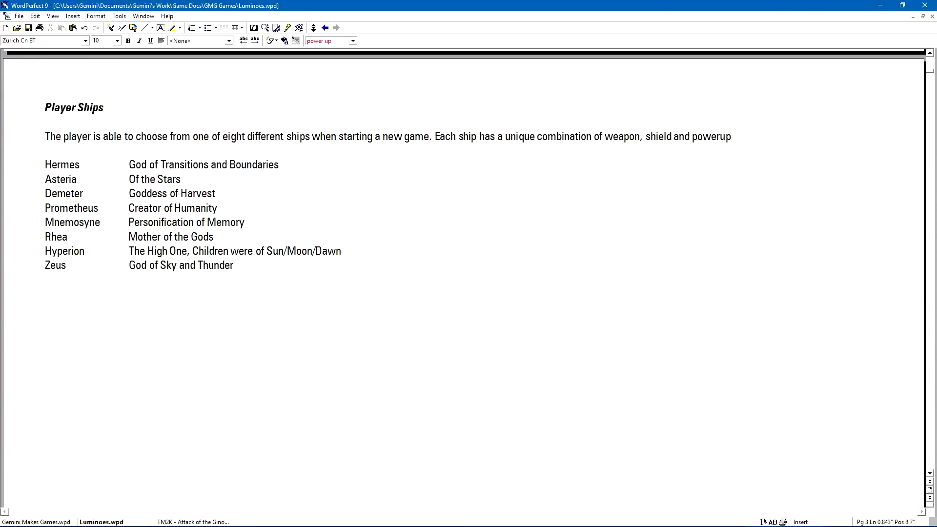
pyautogui.write('mechanics to u')
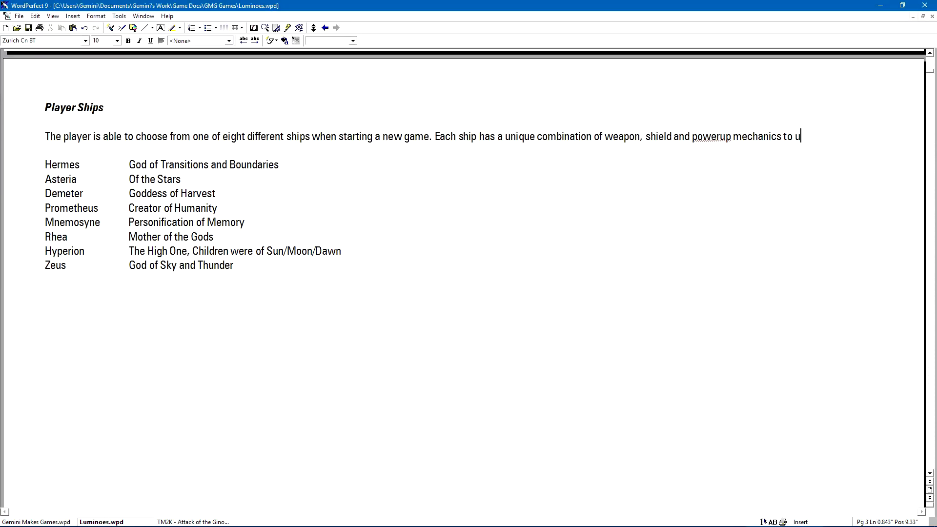
pyautogui.write('tilize.')
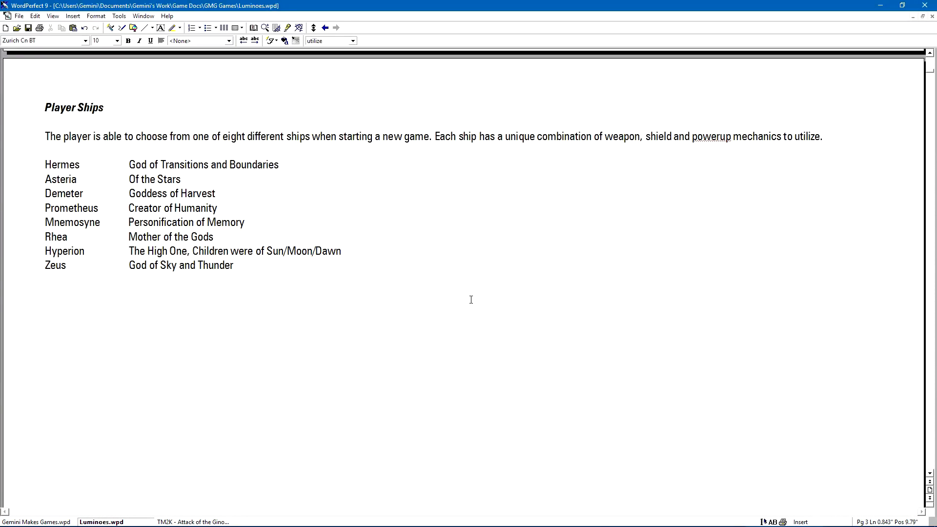
pyautogui.write('When selec')
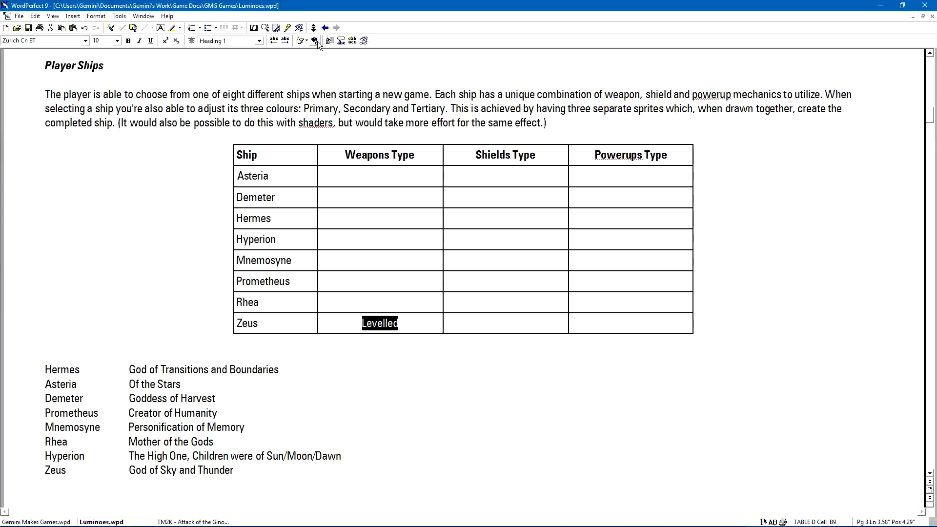
# - Enter Combo, Levelled, Combo and Combo into the ship table's Weapons Type cells
pyautogui.click(314, 40)
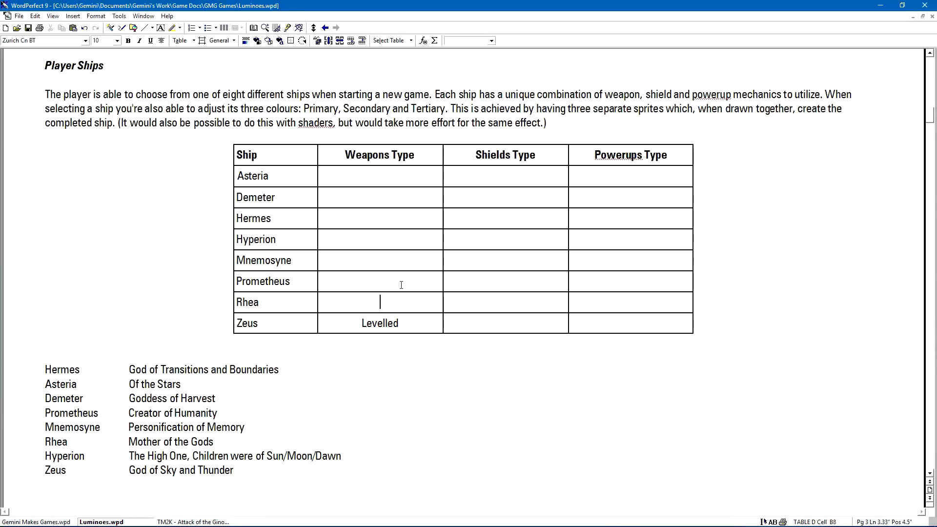
pyautogui.write('Combo')
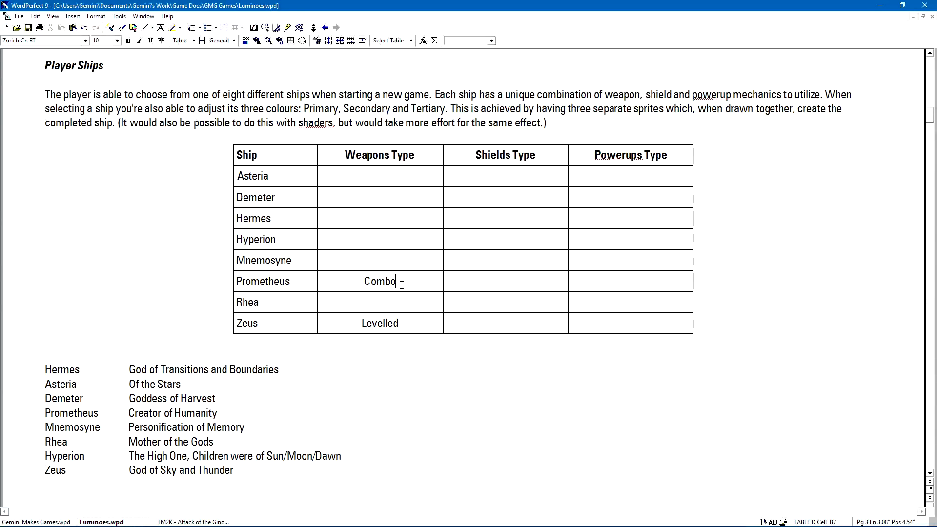
pyautogui.write('Levelled')
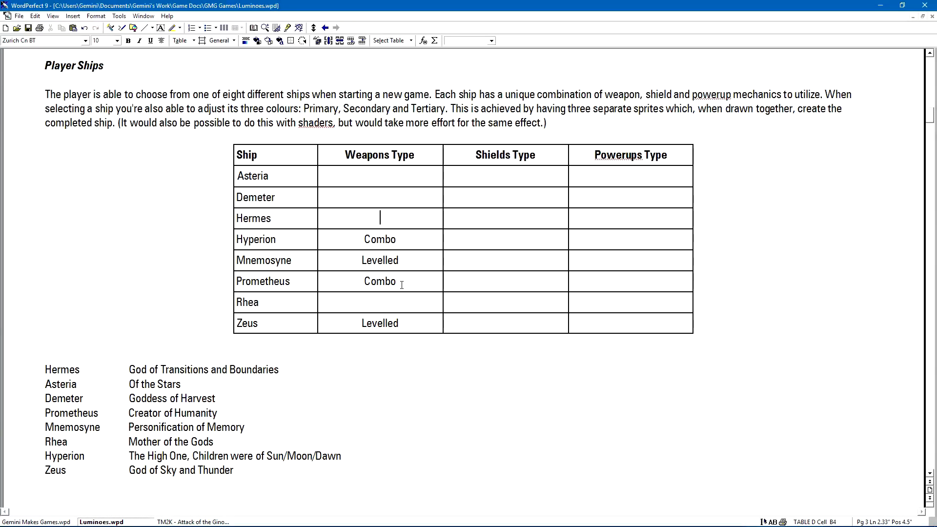
pyautogui.write('C')
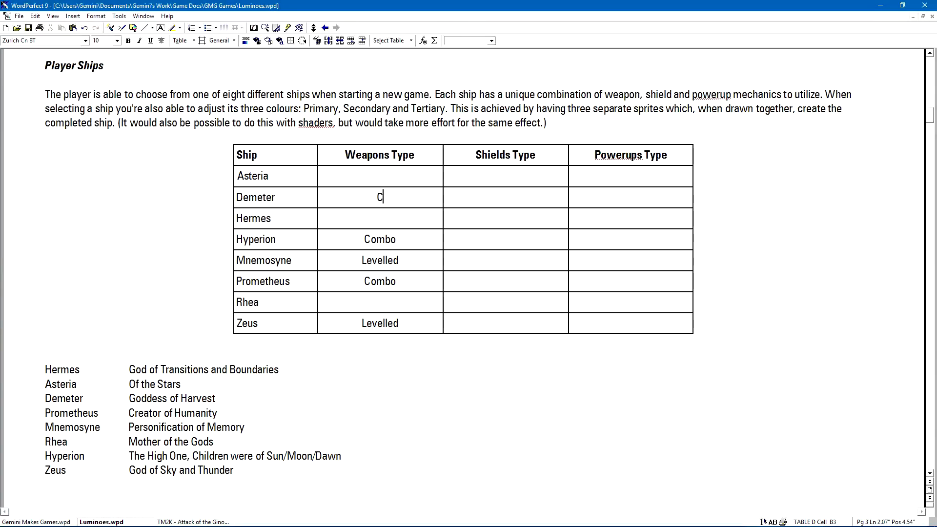
pyautogui.write('ombo')
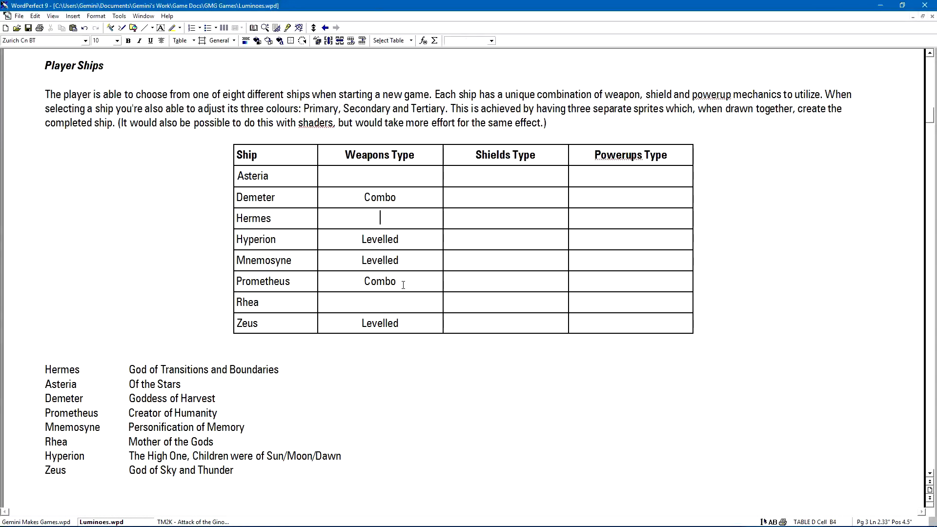
pyautogui.write('Combo')
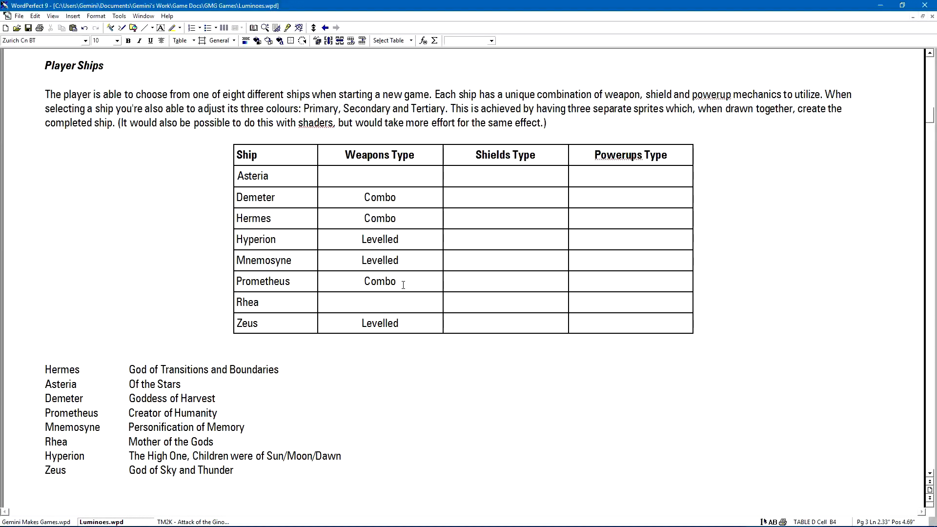
pyautogui.click(379, 218)
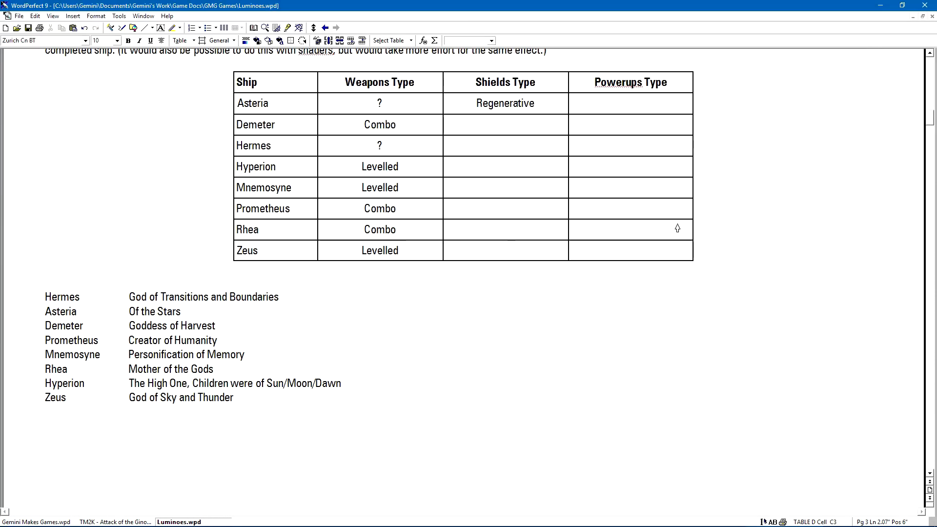
# - Enter Charged as the Shields Type for Demeter and Mnemosyne
pyautogui.write('Charged')
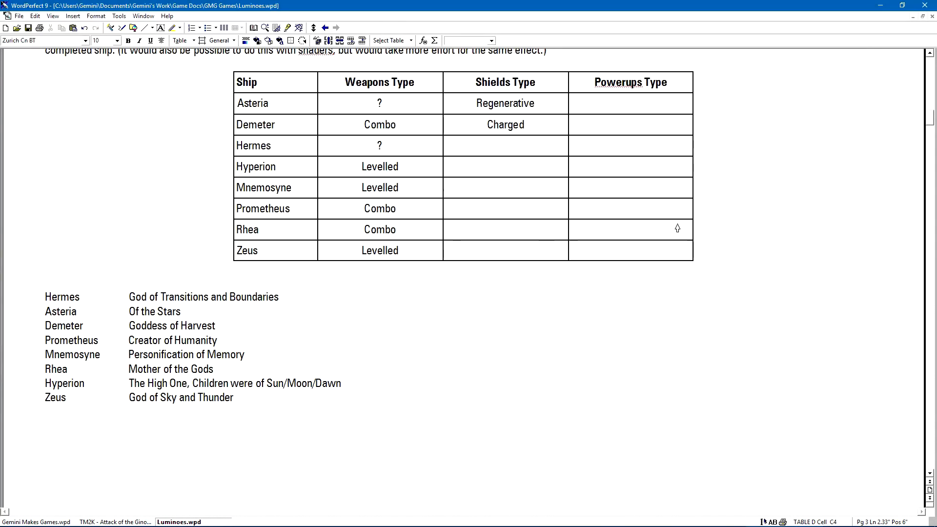
pyautogui.click(505, 145)
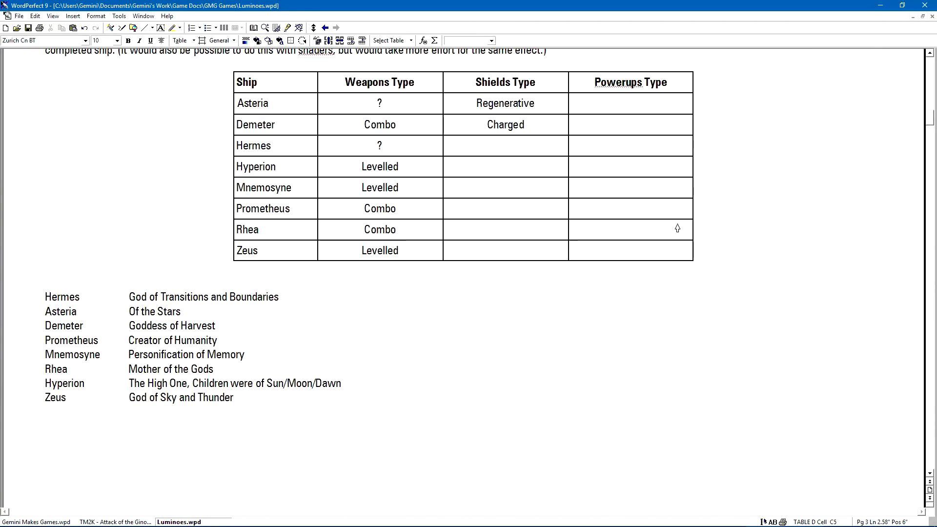
pyautogui.click(505, 166)
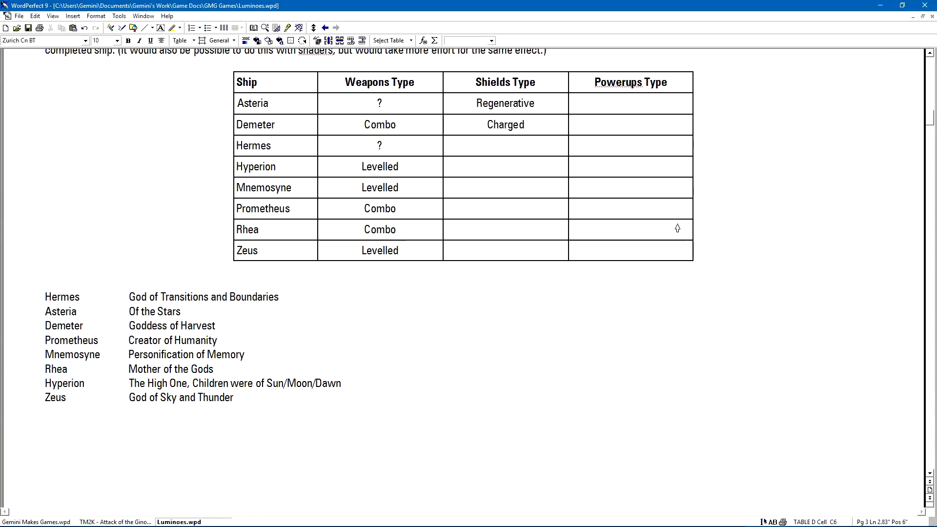
pyautogui.write('Charged')
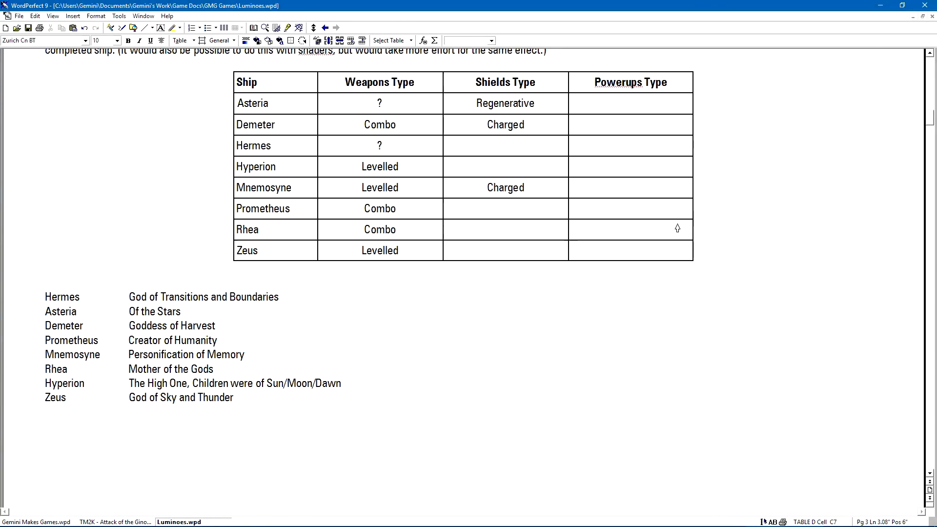
pyautogui.click(505, 209)
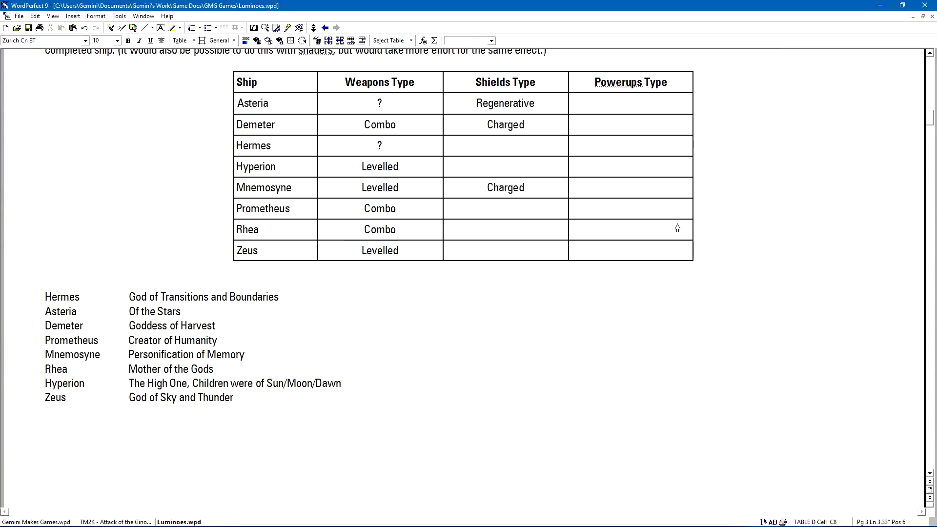
# - Add Regenerative and Charged shield types, plus Levelled for Asteria and Combo for Hermes
pyautogui.write('Regenerative')
pyautogui.click(506, 166)
pyautogui.write('Charged')
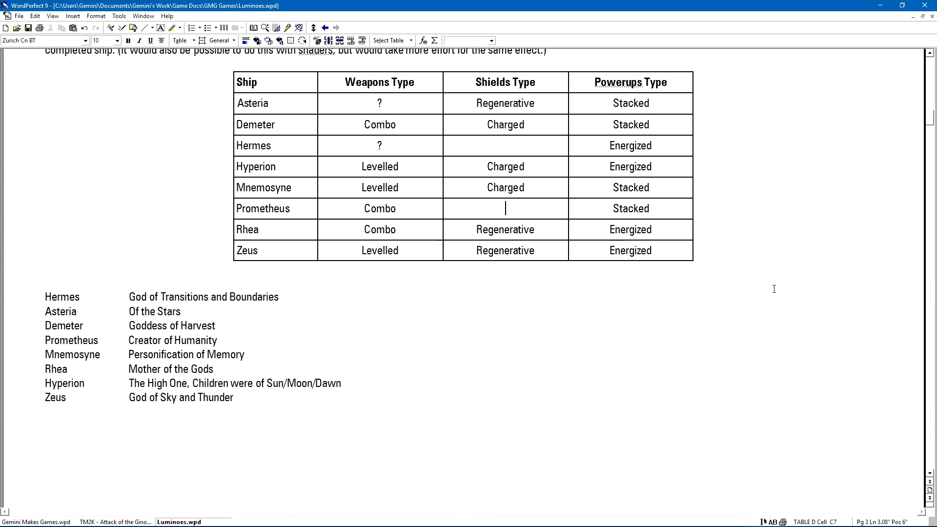
pyautogui.write('Regenerative')
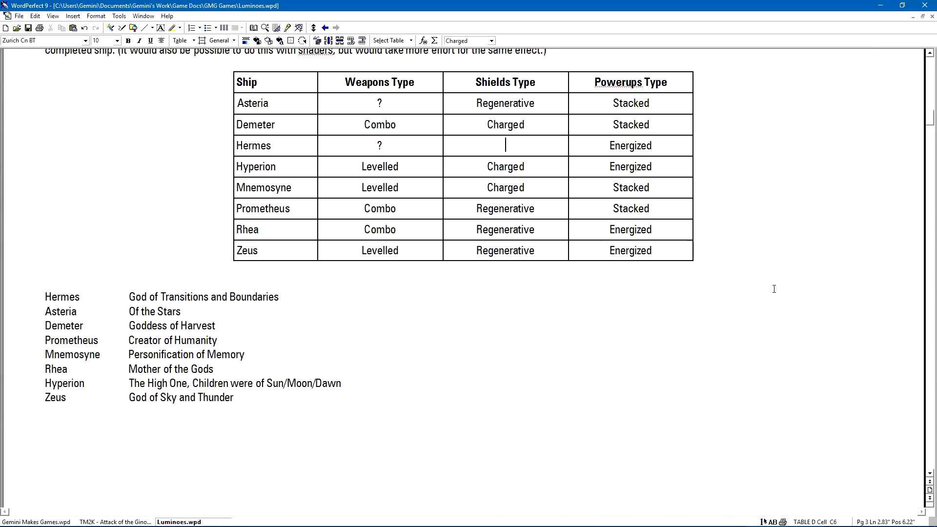
pyautogui.write('Charged')
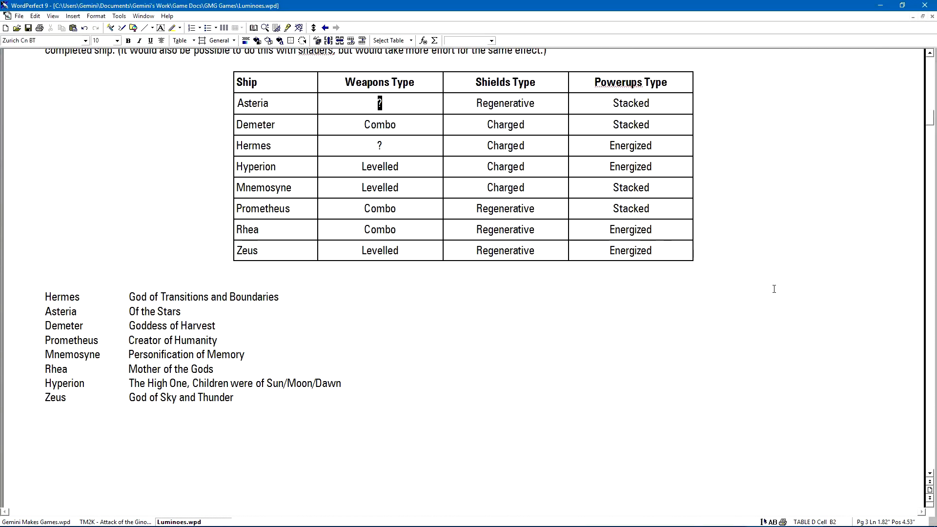
pyautogui.write('Levl')
pyautogui.click(381, 146)
pyautogui.write('C')
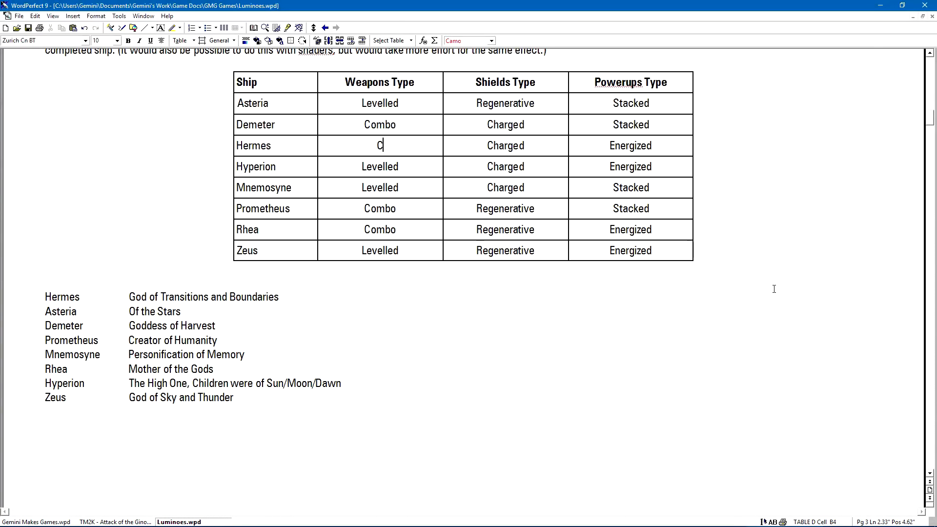
pyautogui.write('ombo')
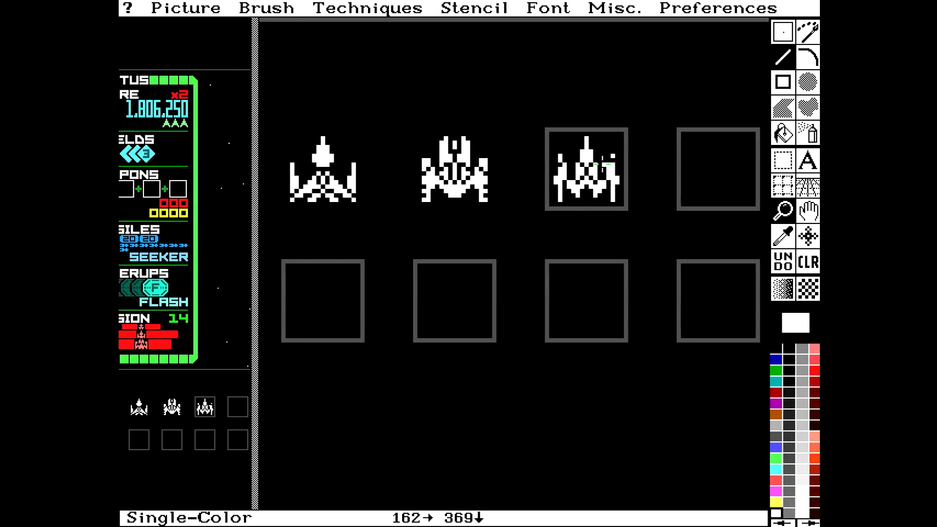
pyautogui.moveTo(647, 214)
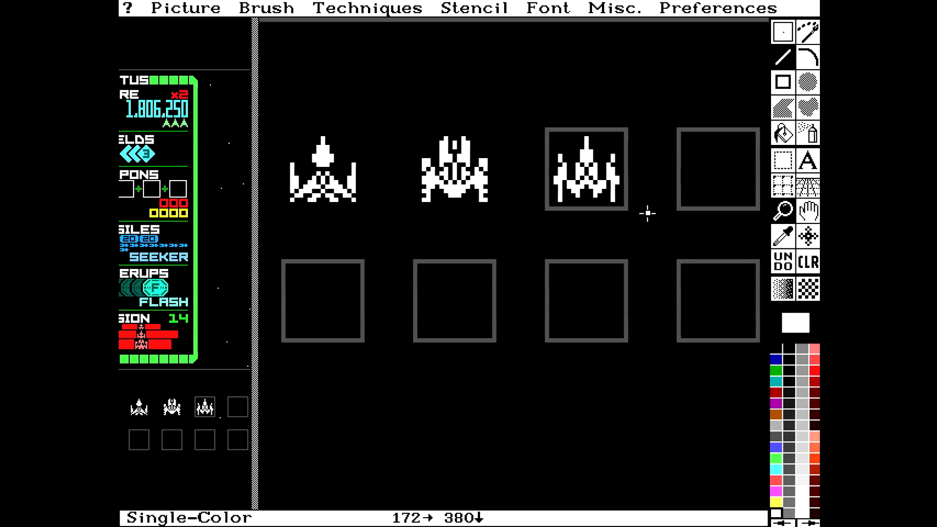
pyautogui.moveTo(615, 162)
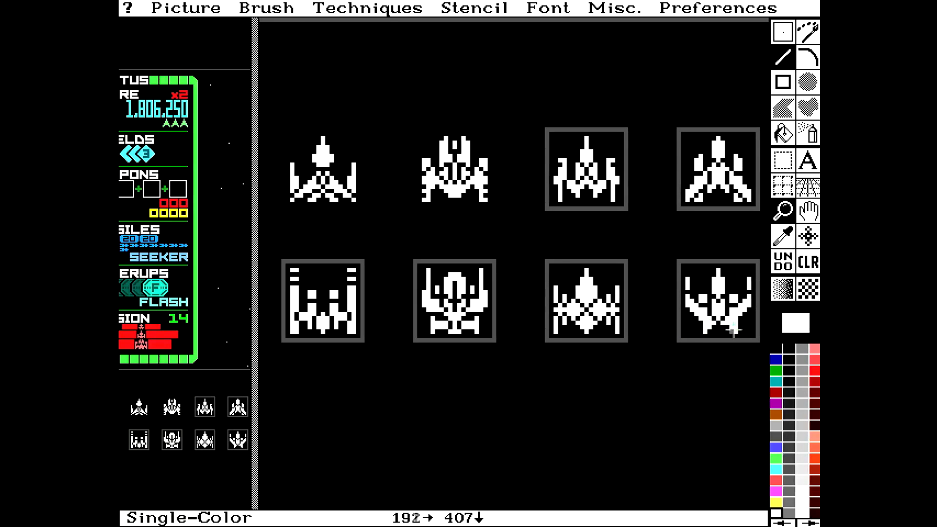
pyautogui.moveTo(732, 323)
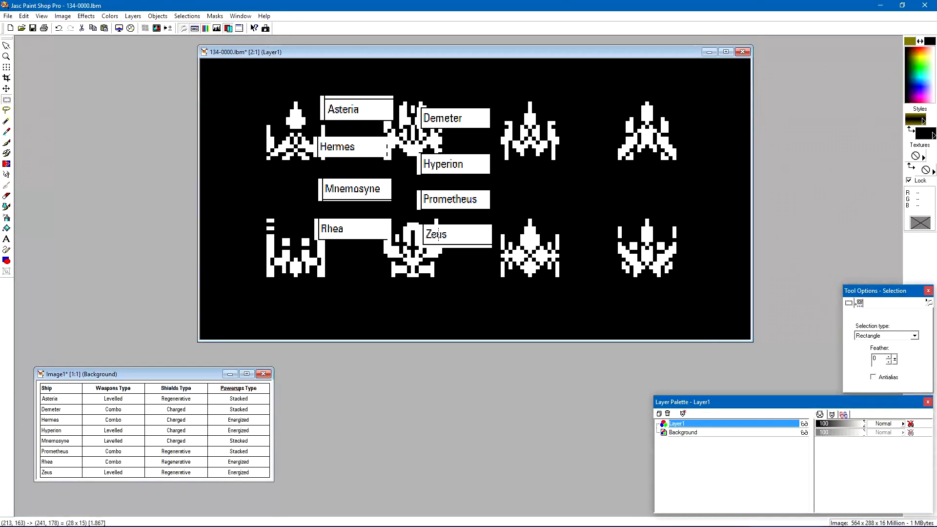
# - Drag the pasted name labels beneath their matching ship sprites
pyautogui.moveTo(452, 234); pyautogui.dragTo(295, 295)
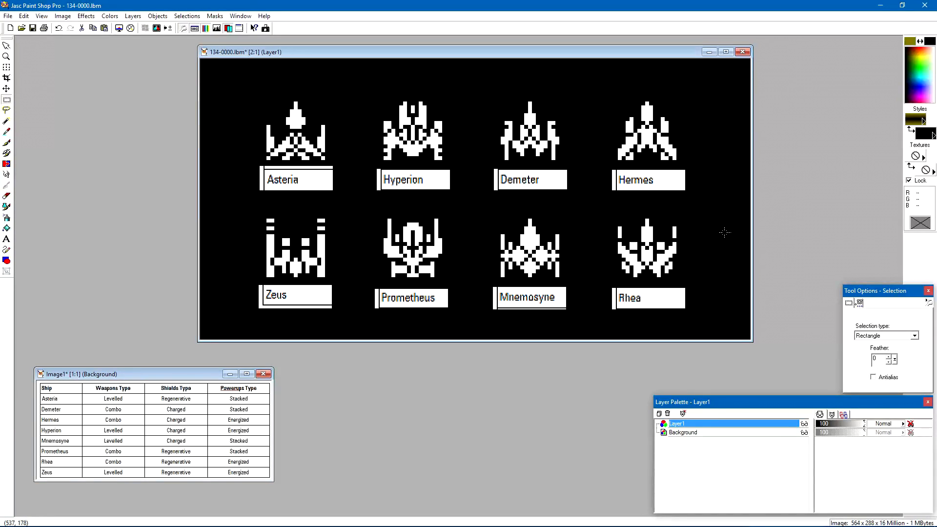
pyautogui.moveTo(548, 200)
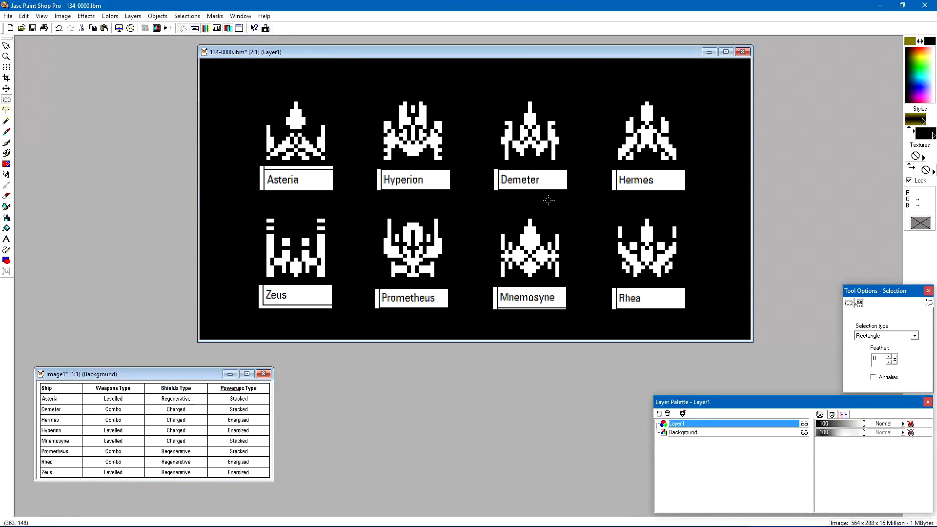
pyautogui.moveTo(530, 179); pyautogui.dragTo(692, 240)
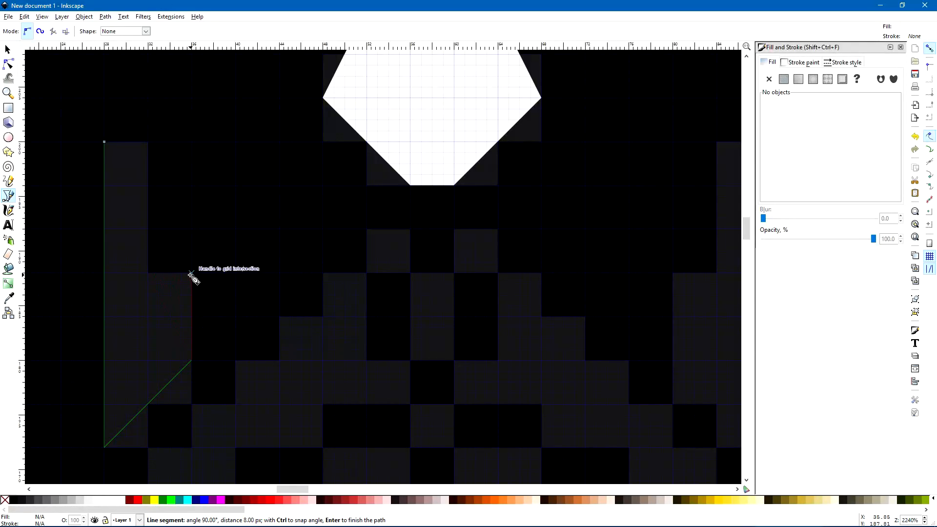
pyautogui.moveTo(148, 229)
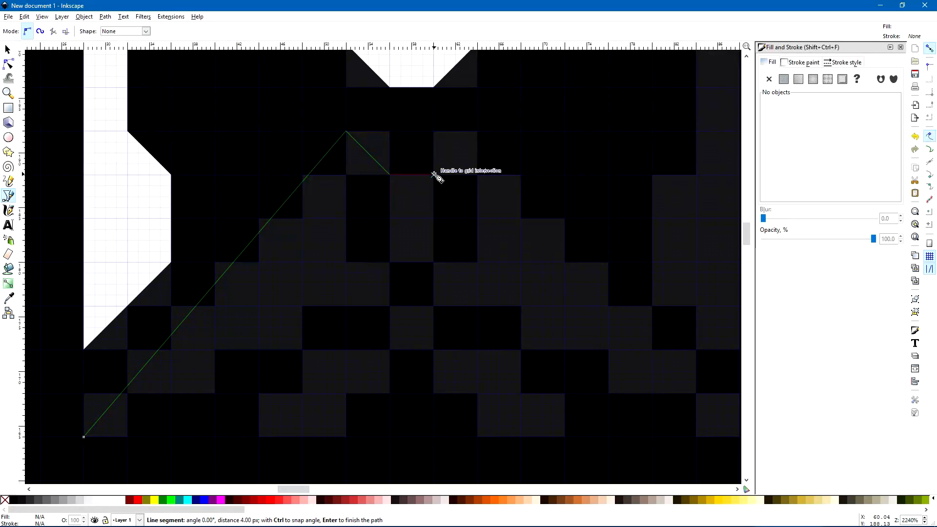
pyautogui.moveTo(479, 133)
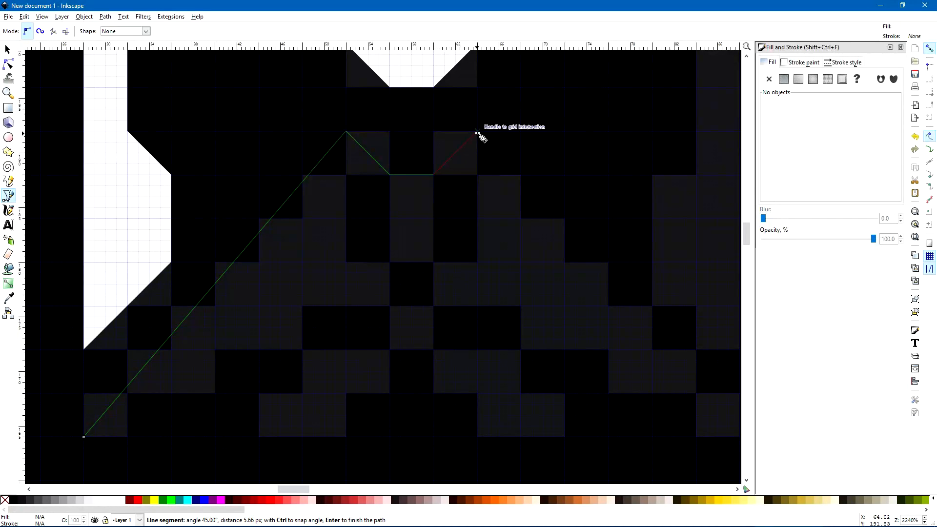
pyautogui.moveTo(479, 136)
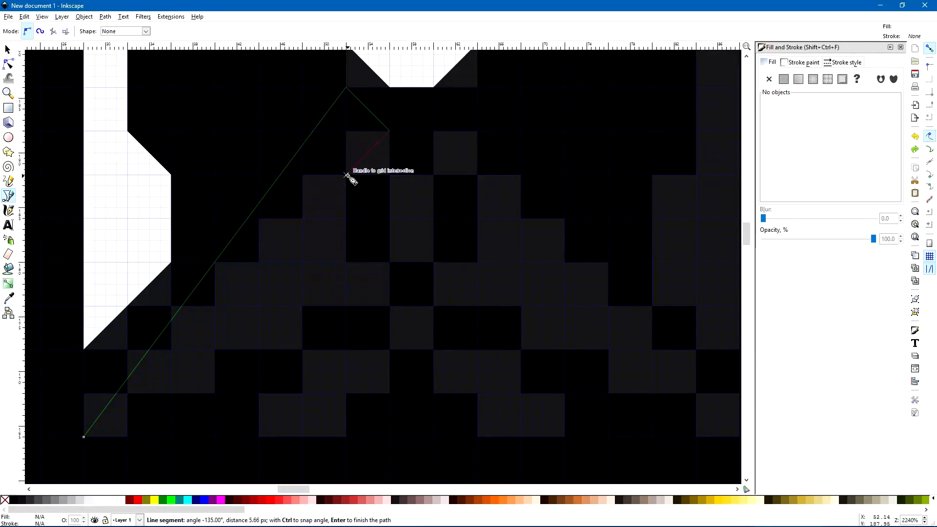
pyautogui.moveTo(352, 267)
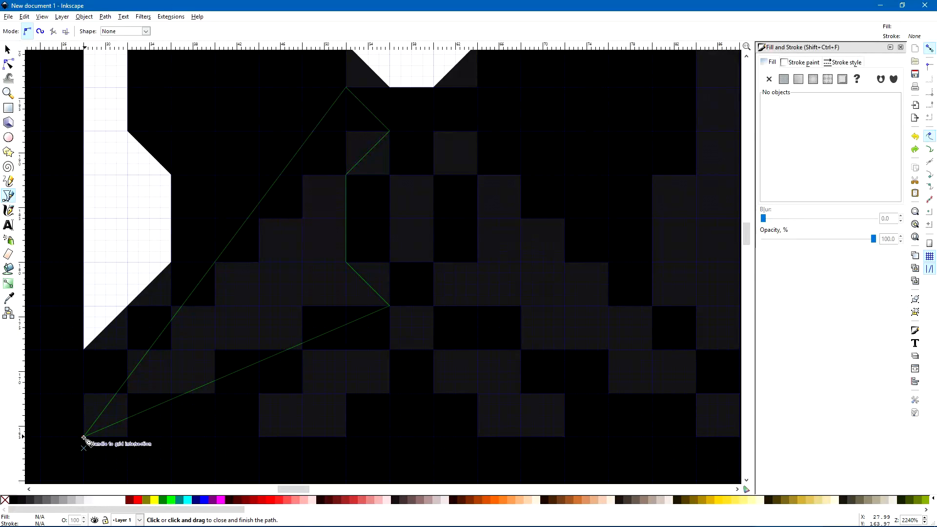
# - Close the white wing polygon, begin tracing the chevron below, and switch to node editing
pyautogui.click(85, 436)
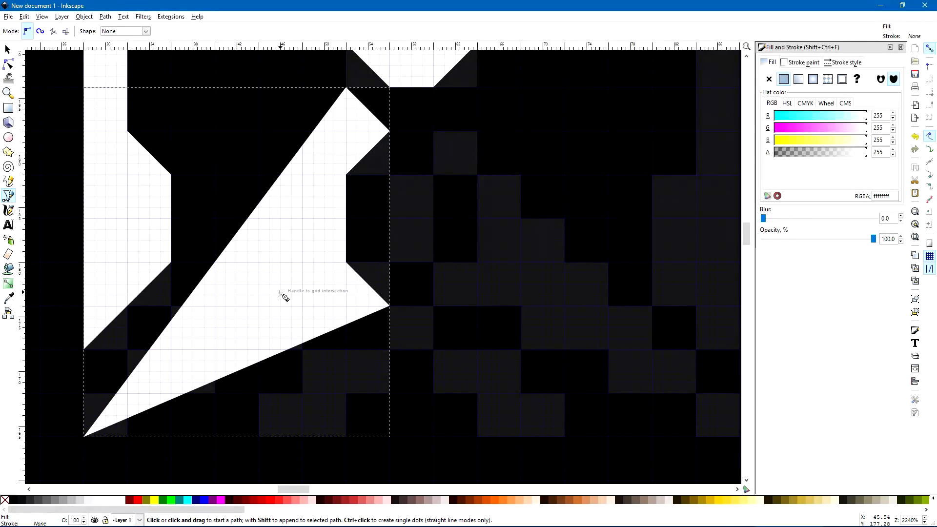
pyautogui.moveTo(259, 282)
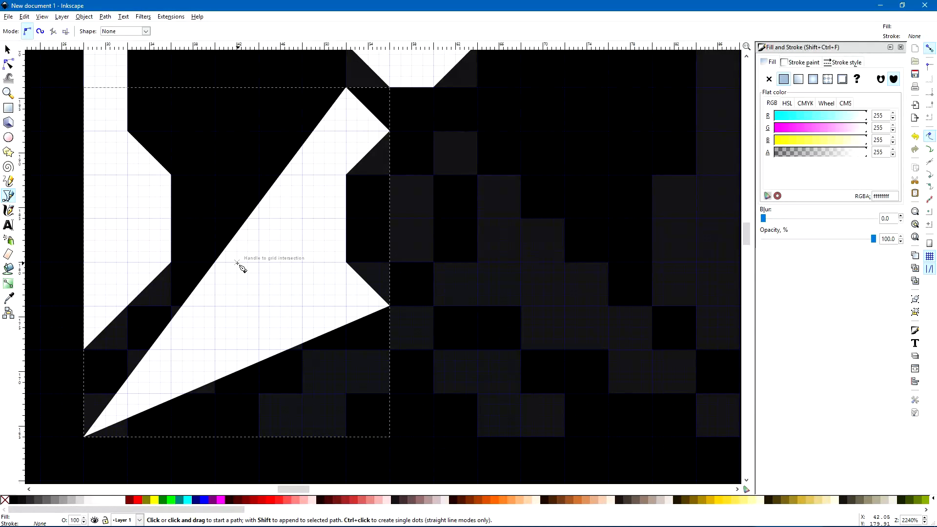
pyautogui.moveTo(263, 439)
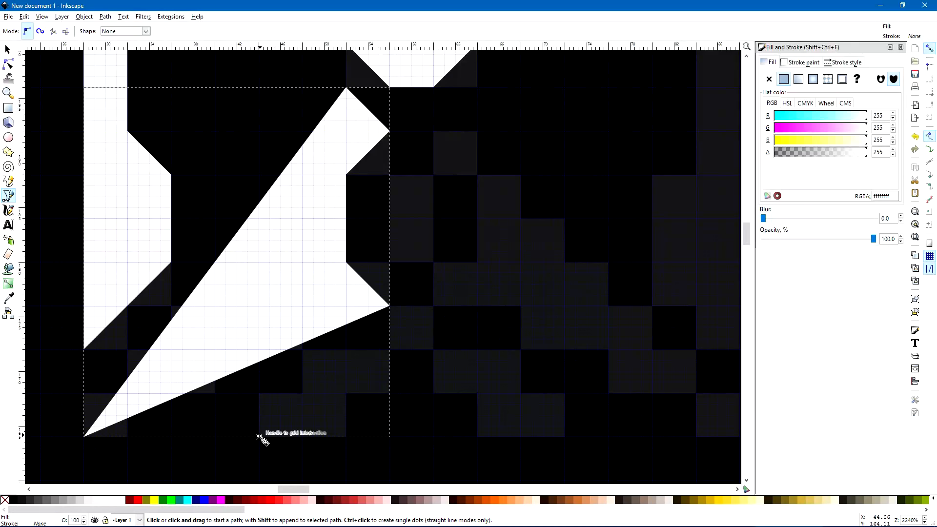
pyautogui.click(260, 436)
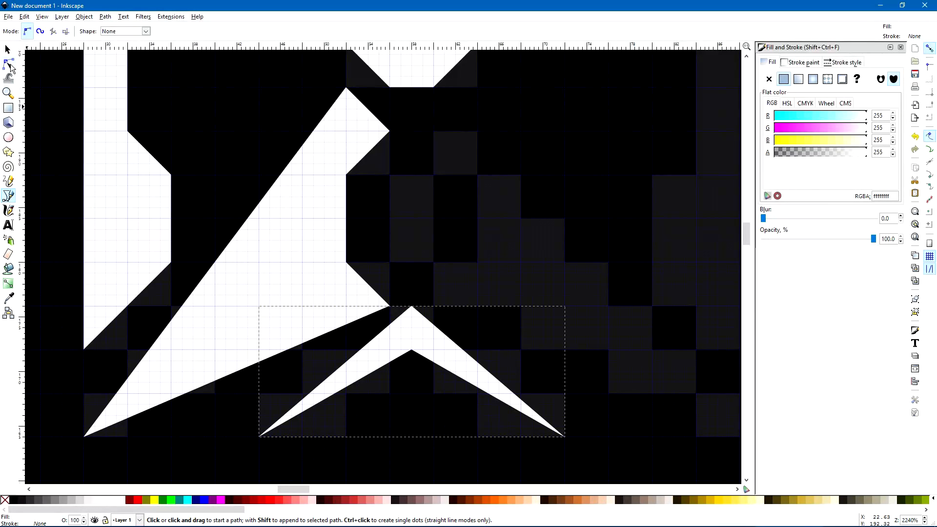
pyautogui.click(8, 64)
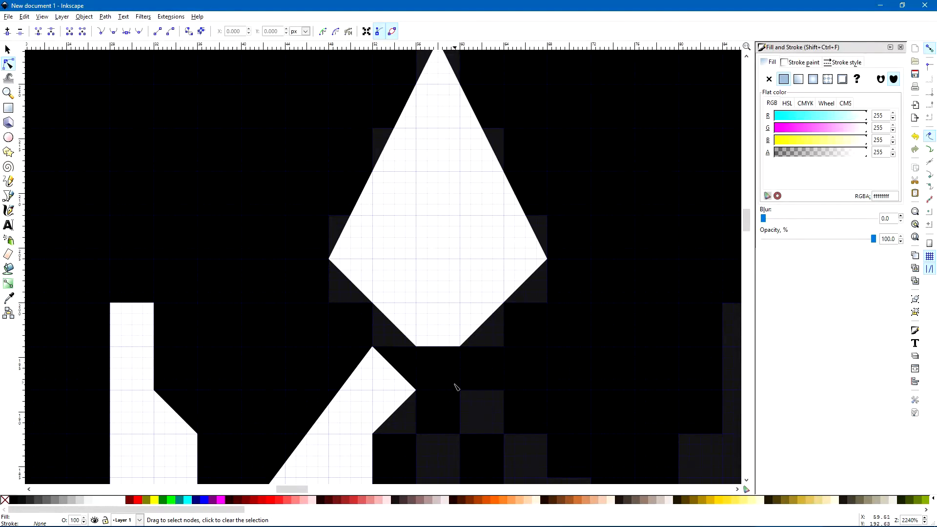
pyautogui.scroll(-3)
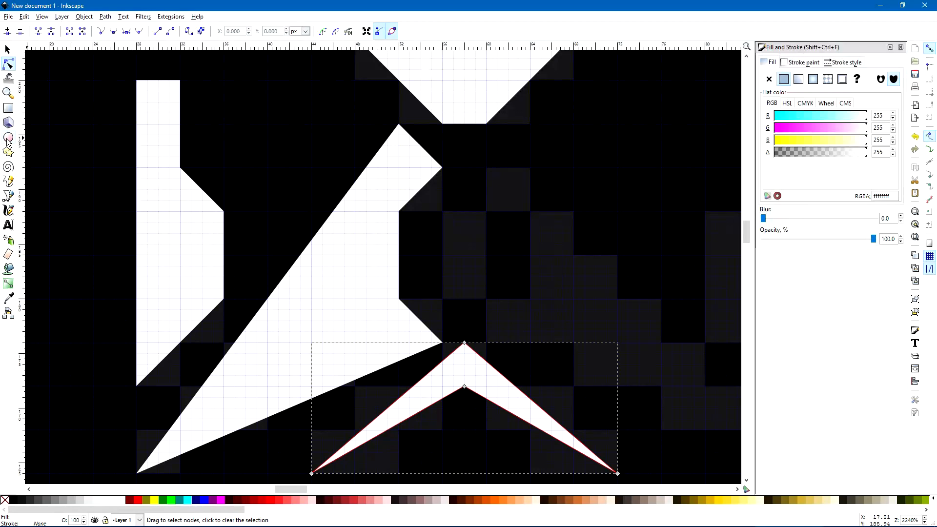
pyautogui.moveTo(8, 195)
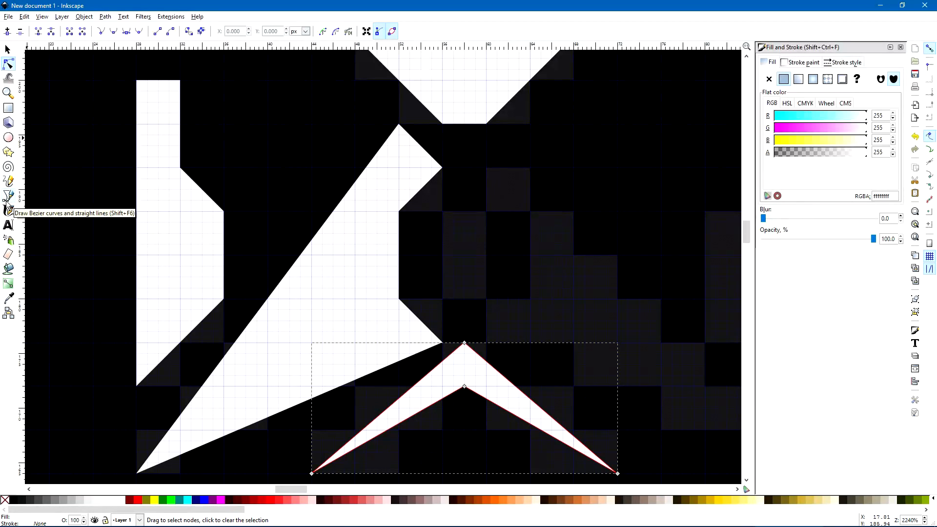
pyautogui.moveTo(9, 138)
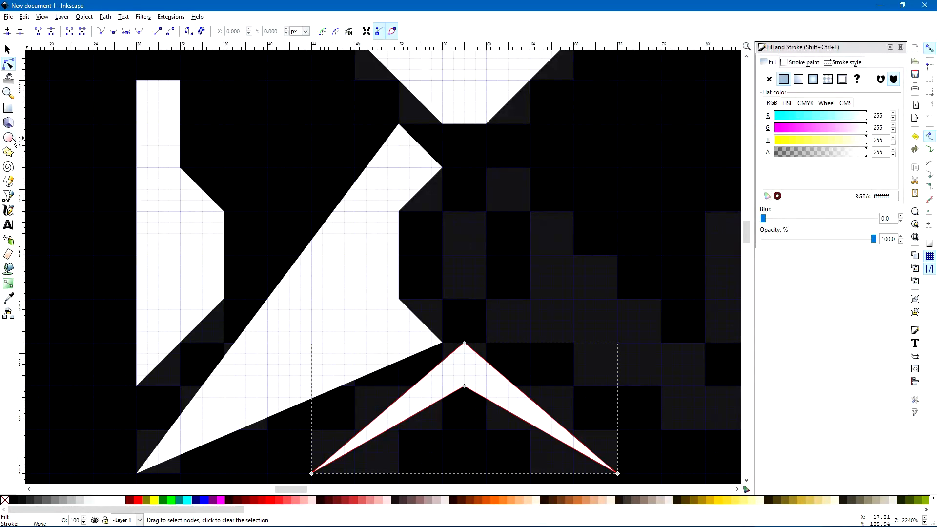
# - Slant the top of the Zeus sprite's upright piece and add a thin stripe between the top bars
pyautogui.click(9, 138)
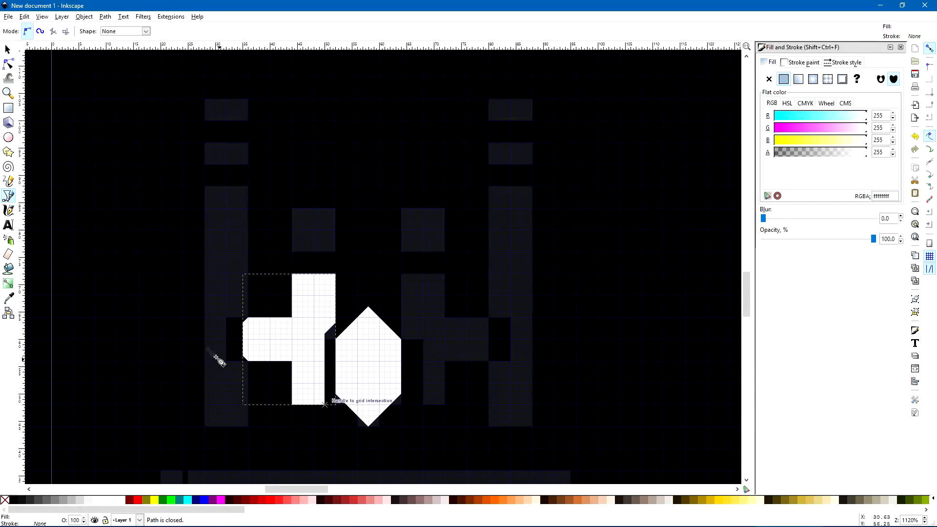
pyautogui.click(9, 152)
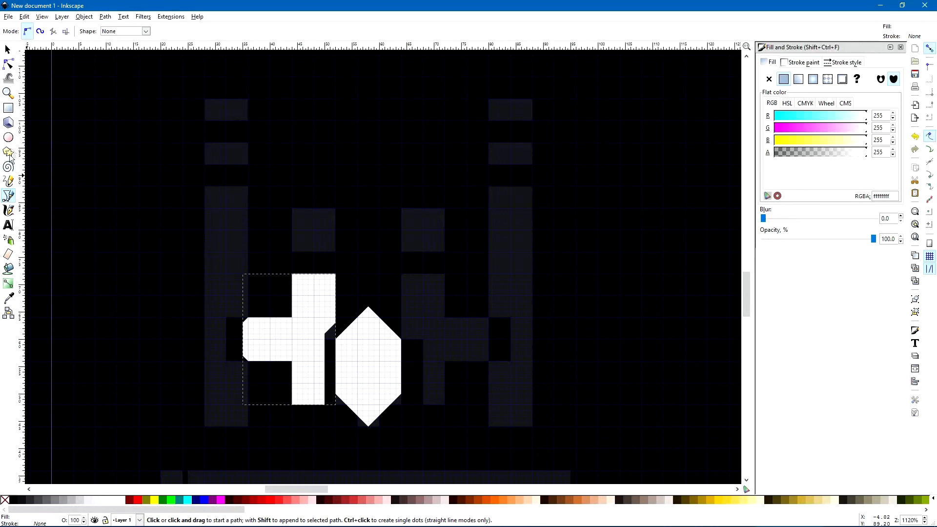
pyautogui.click(9, 65)
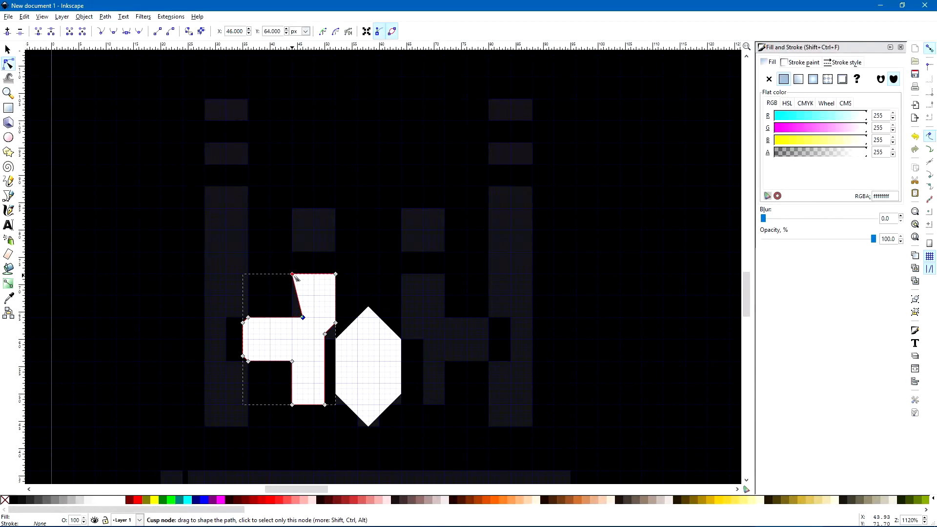
pyautogui.moveTo(292, 275); pyautogui.dragTo(303, 275)
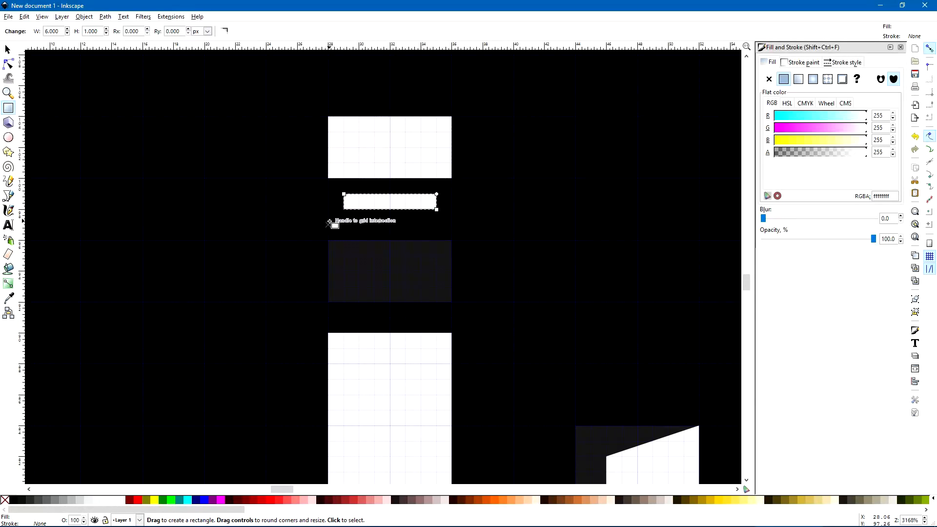
pyautogui.moveTo(329, 223); pyautogui.dragTo(451, 285)
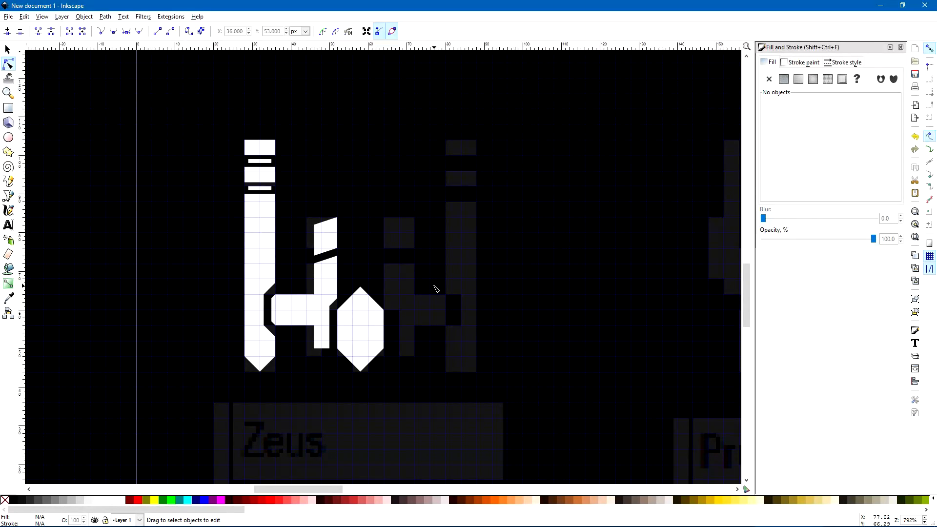
pyautogui.moveTo(404, 277)
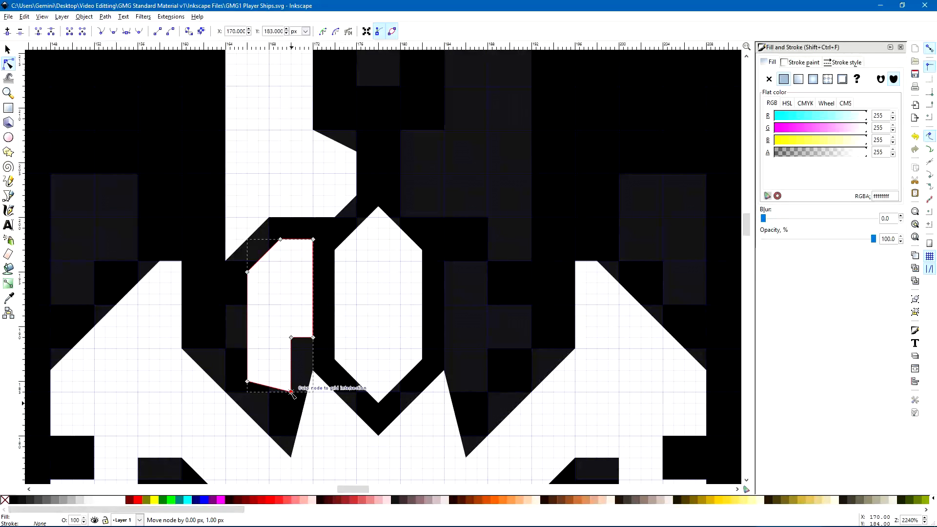
# - Drag the piece's lower nodes into a pointed tip settled on the sprite's pixel corner
pyautogui.rightClick(272, 392)
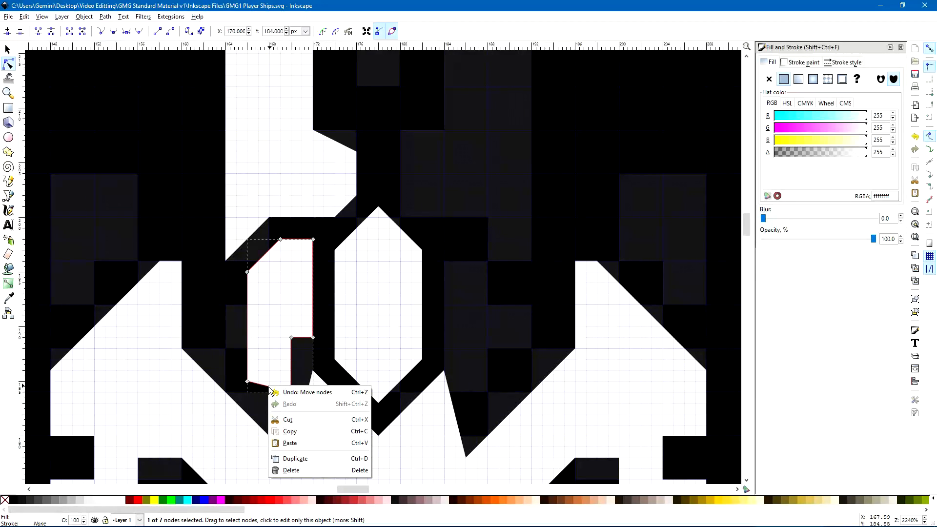
pyautogui.click(274, 392)
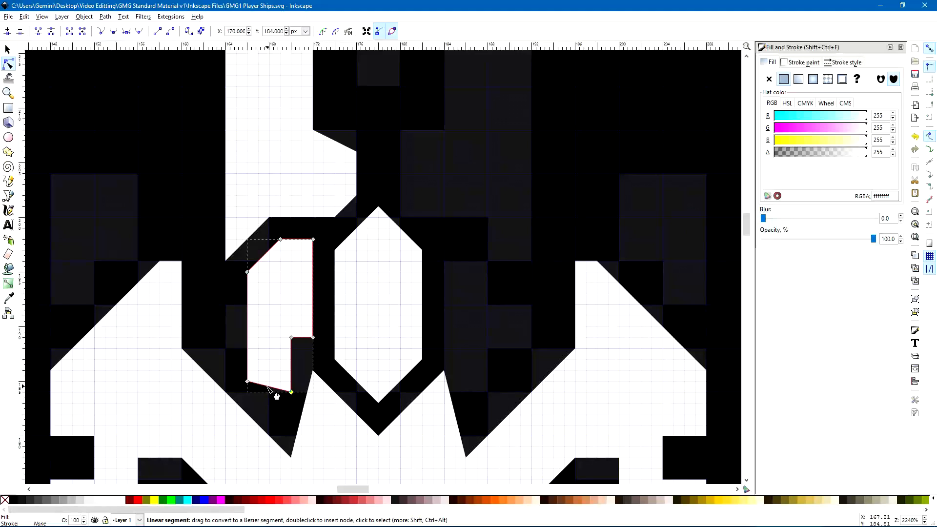
pyautogui.moveTo(290, 392); pyautogui.dragTo(281, 431)
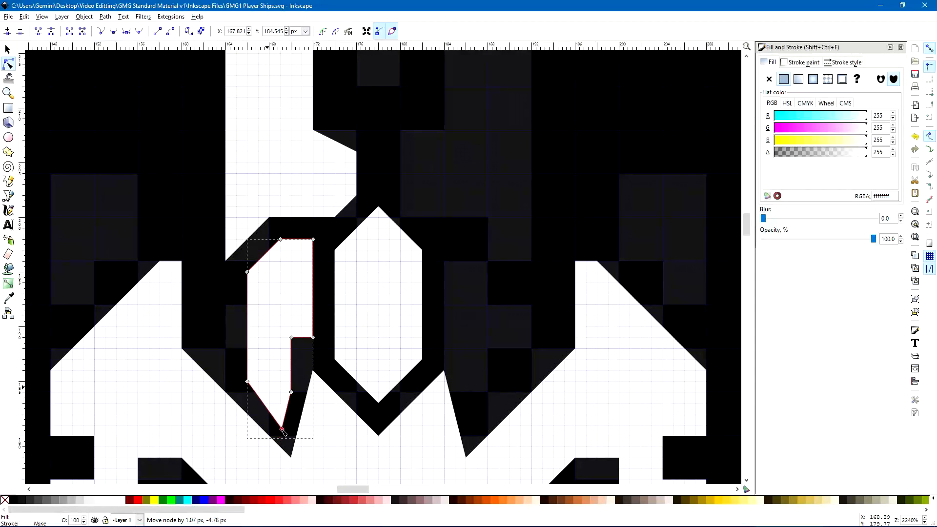
pyautogui.moveTo(282, 432); pyautogui.dragTo(282, 424)
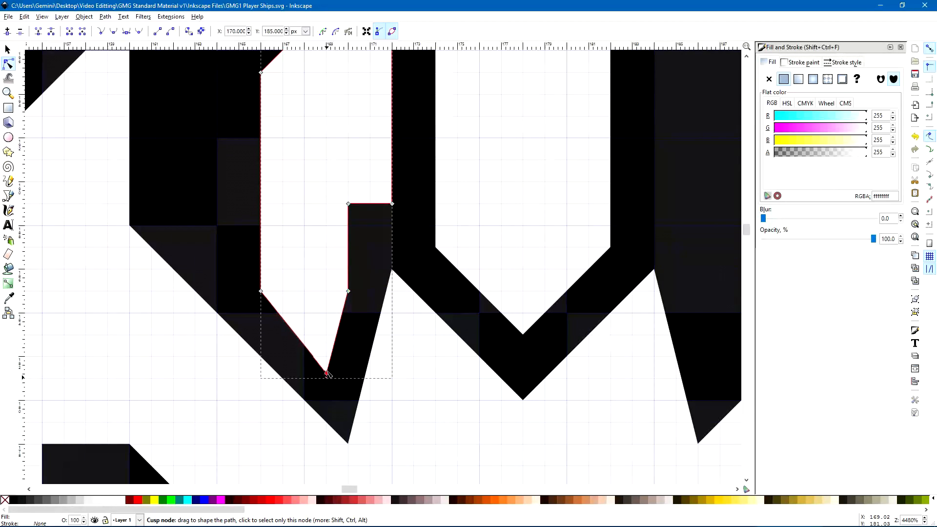
pyautogui.moveTo(327, 374); pyautogui.dragTo(338, 366)
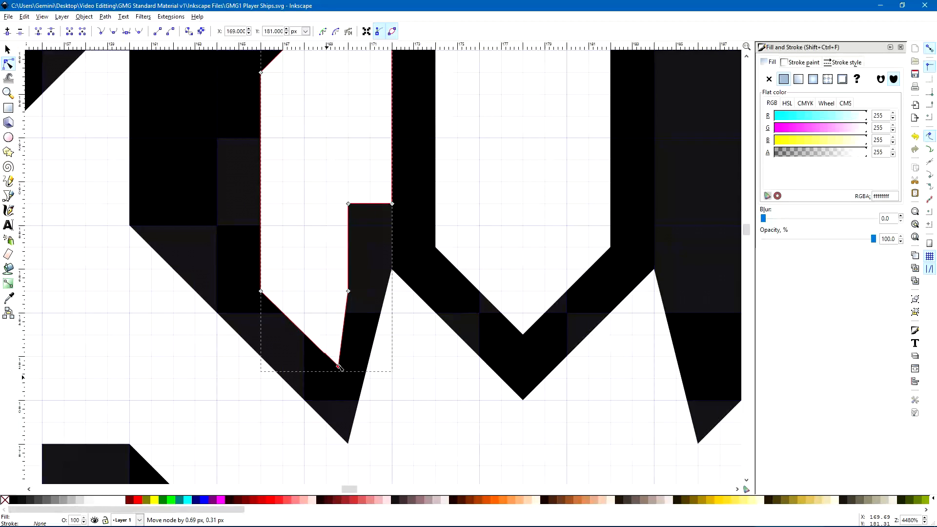
pyautogui.moveTo(340, 367); pyautogui.dragTo(333, 365)
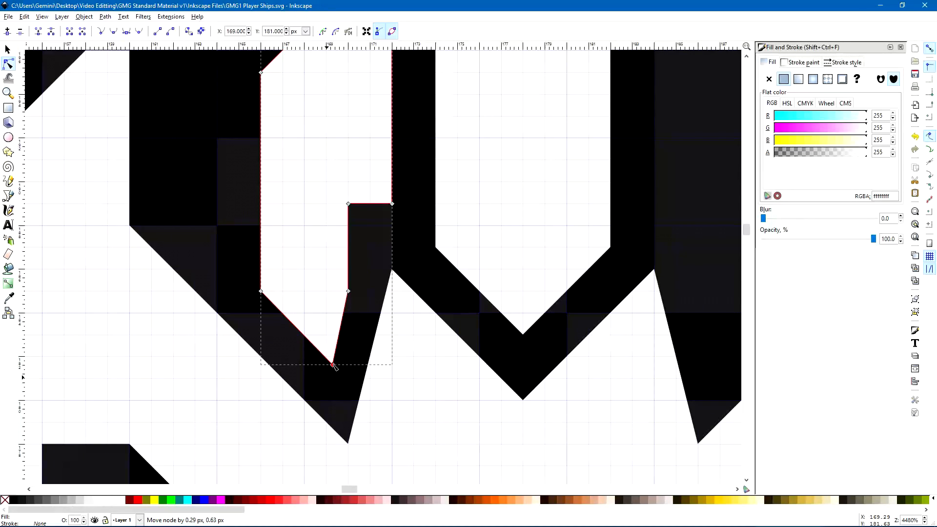
pyautogui.moveTo(333, 366); pyautogui.dragTo(333, 367)
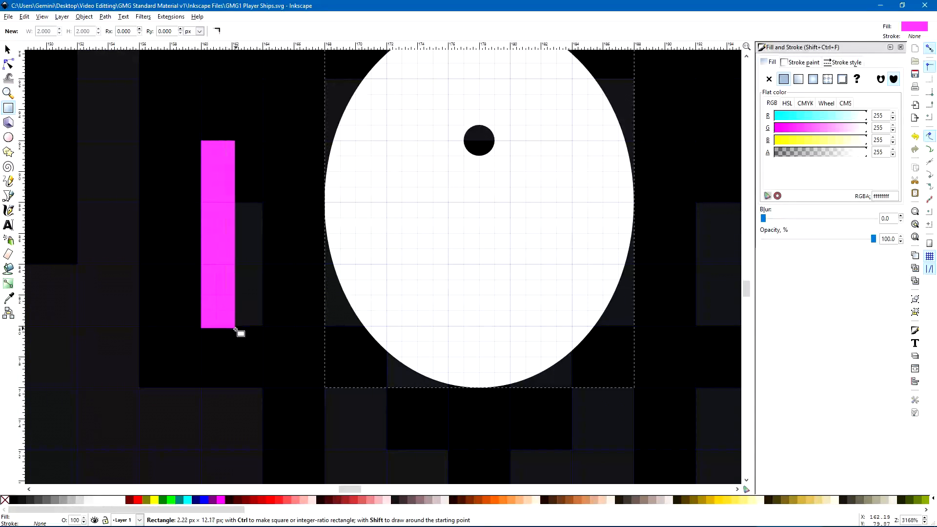
# - Cut a bar slot through the oval, union the round joint into the wing, and align the left wing
pyautogui.moveTo(234, 332); pyautogui.dragTo(232, 461)
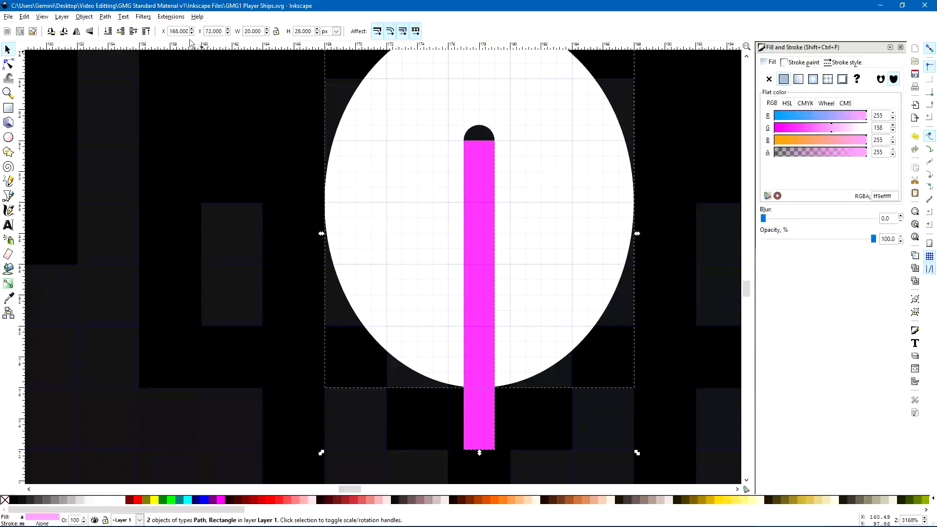
pyautogui.click(104, 16)
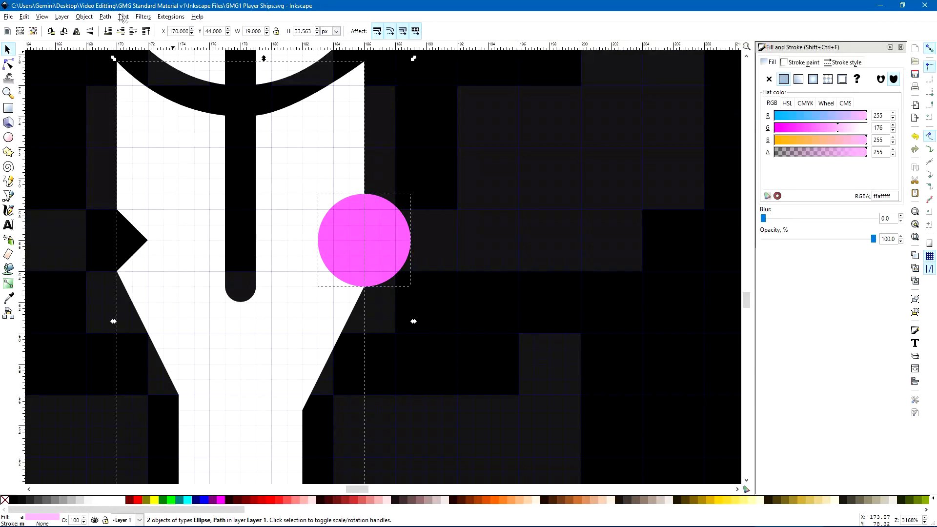
pyautogui.click(105, 16)
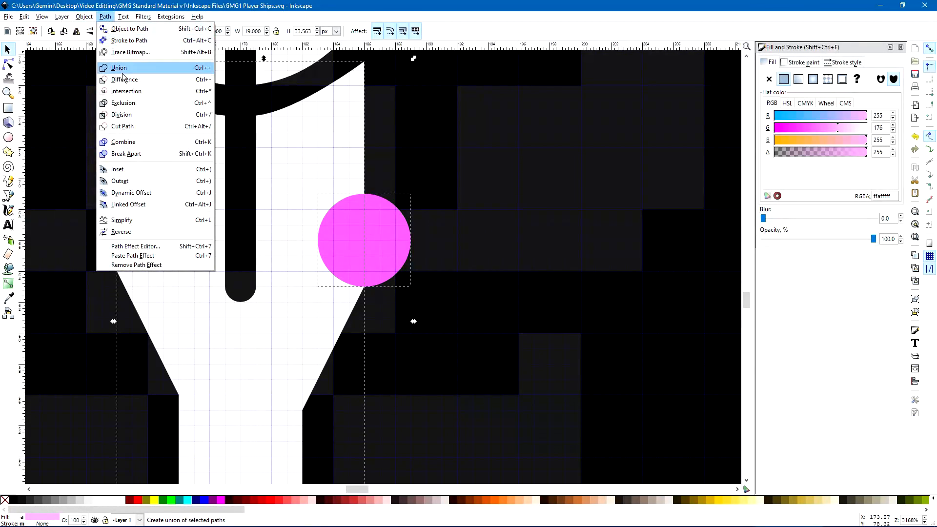
pyautogui.click(119, 67)
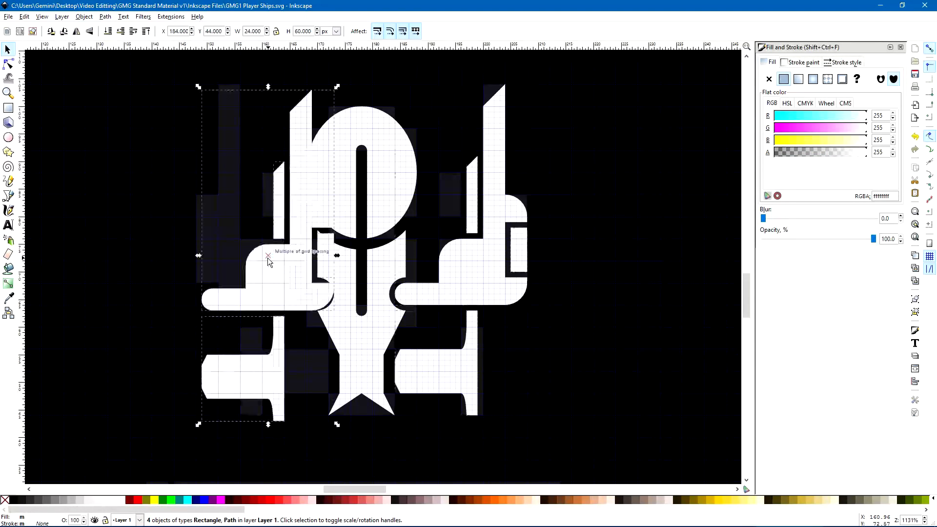
pyautogui.moveTo(267, 260); pyautogui.dragTo(212, 215)
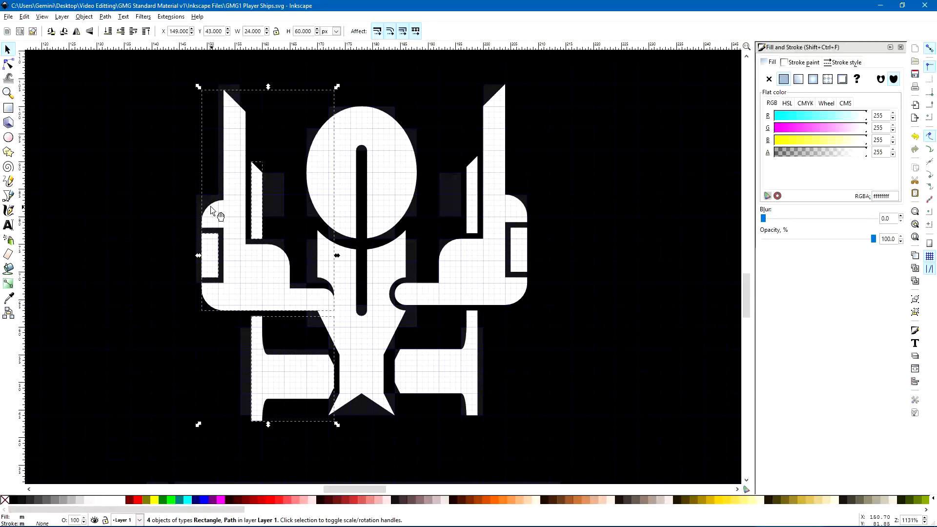
pyautogui.moveTo(239, 275)
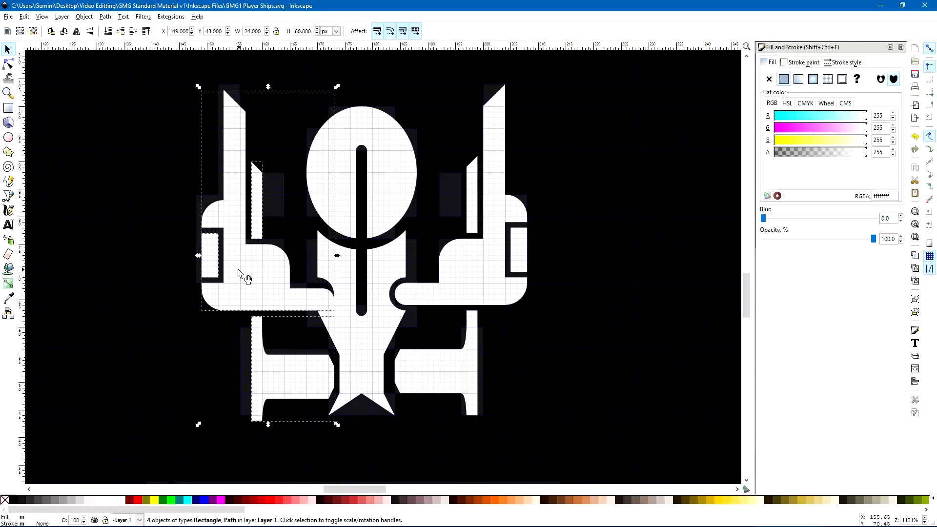
pyautogui.moveTo(89, 98)
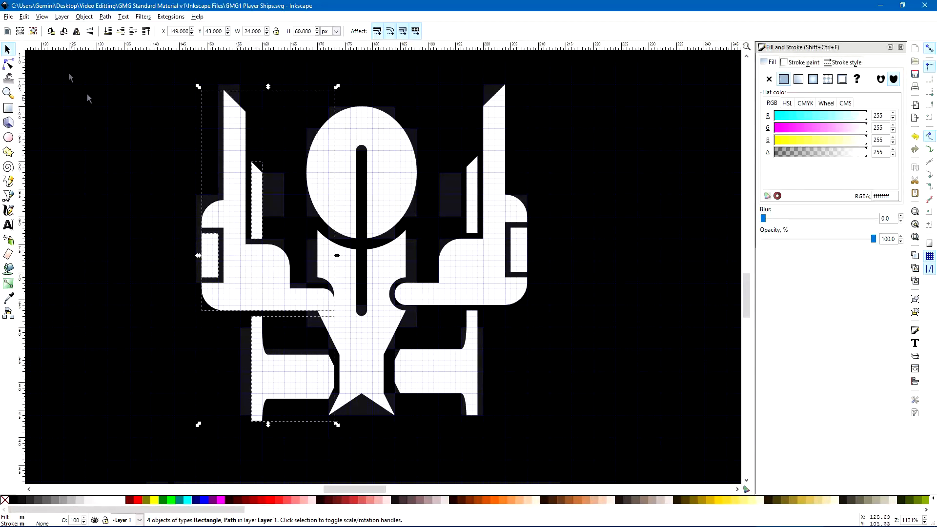
pyautogui.click(8, 65)
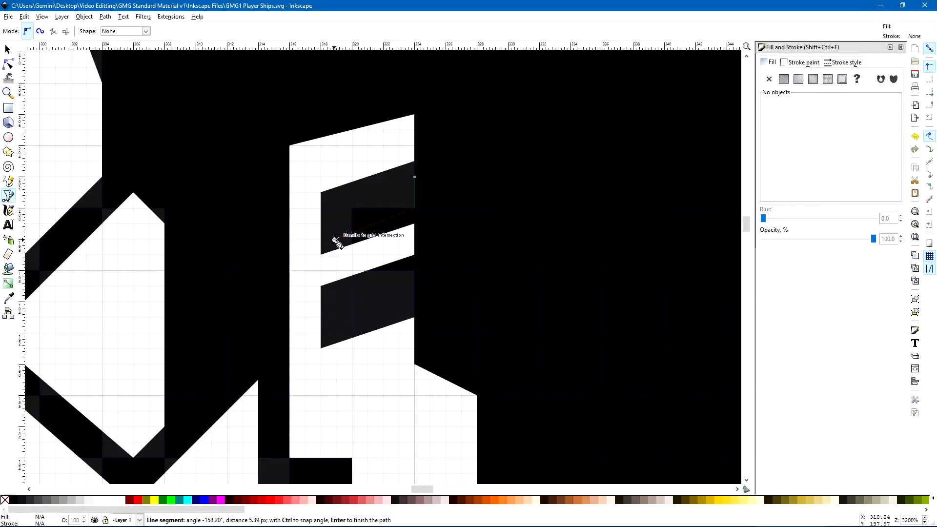
pyautogui.moveTo(337, 242)
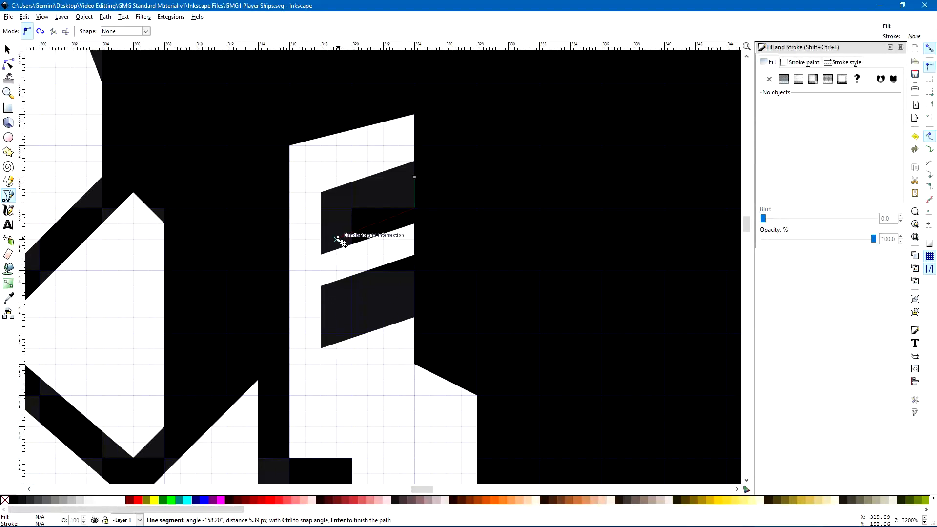
# - Place the slanted stripe shape and subtract the stripes from the booster with Path > Difference
pyautogui.click(415, 179)
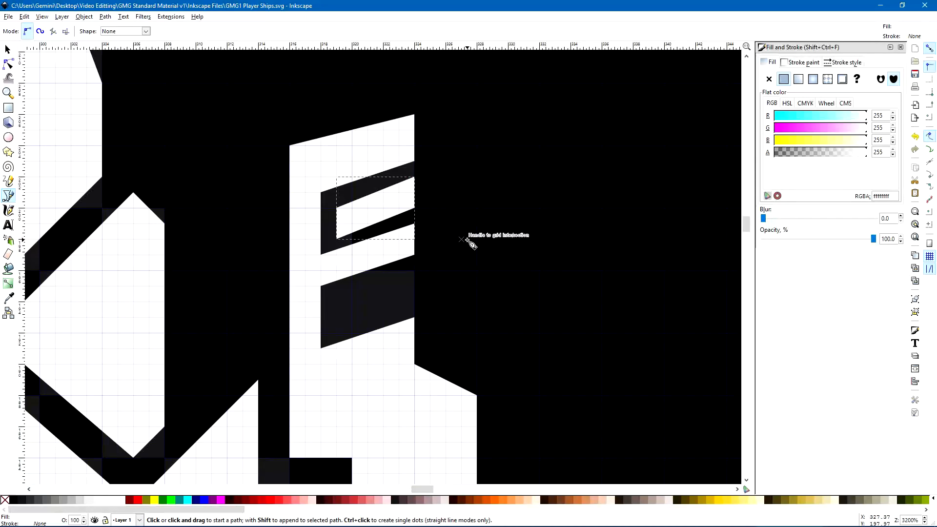
pyautogui.moveTo(470, 245)
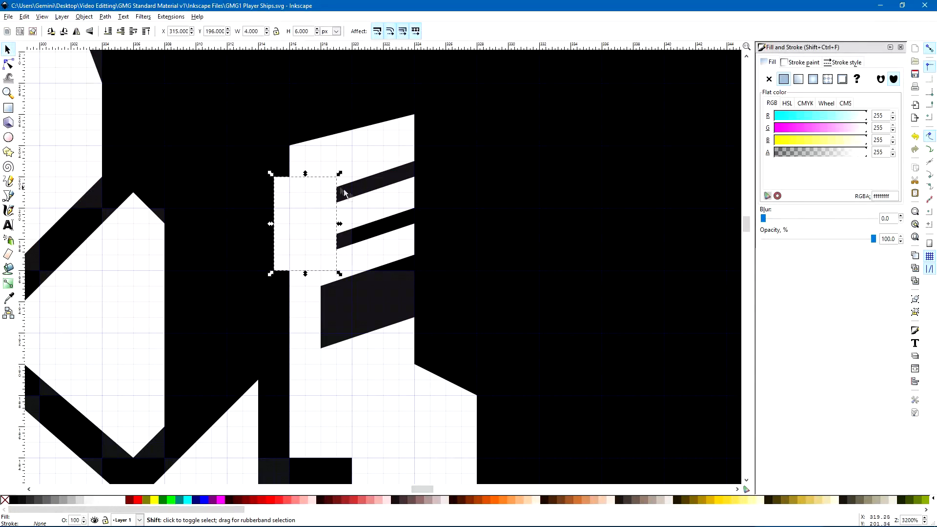
pyautogui.click(105, 16)
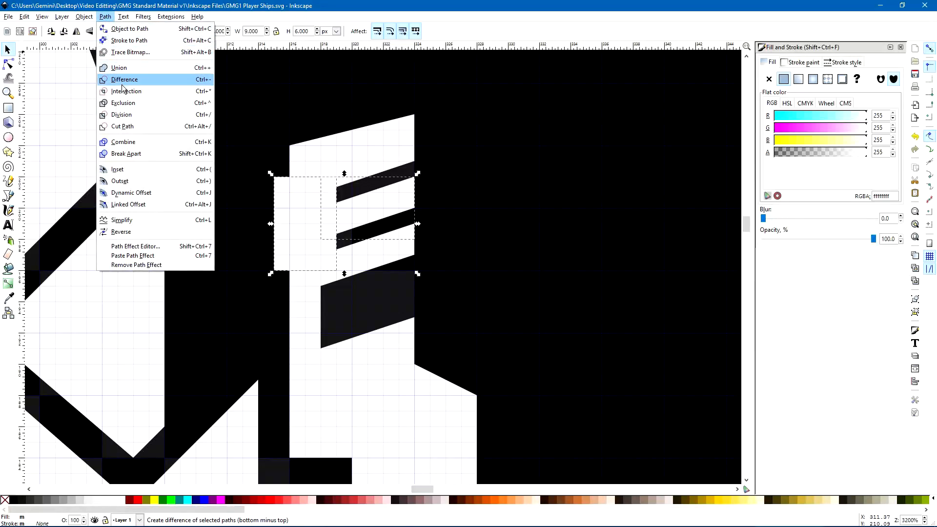
pyautogui.click(123, 79)
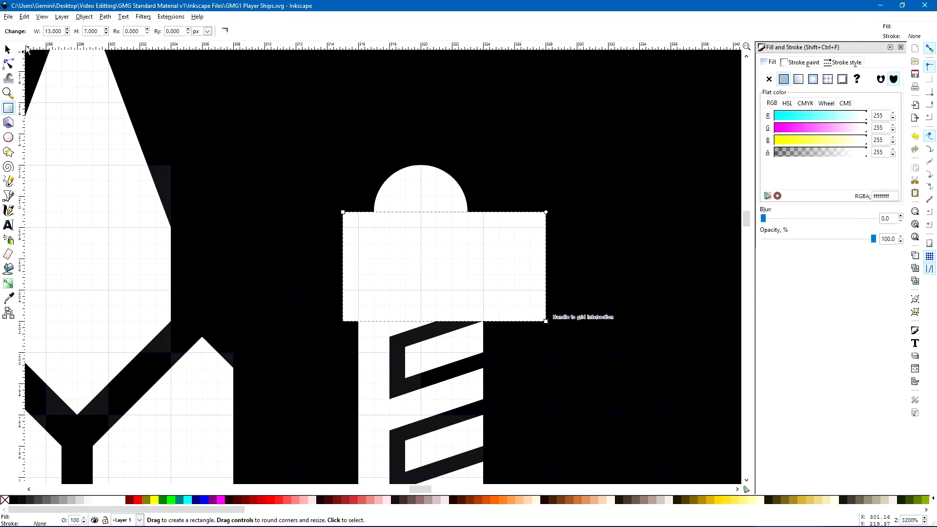
pyautogui.click(106, 16)
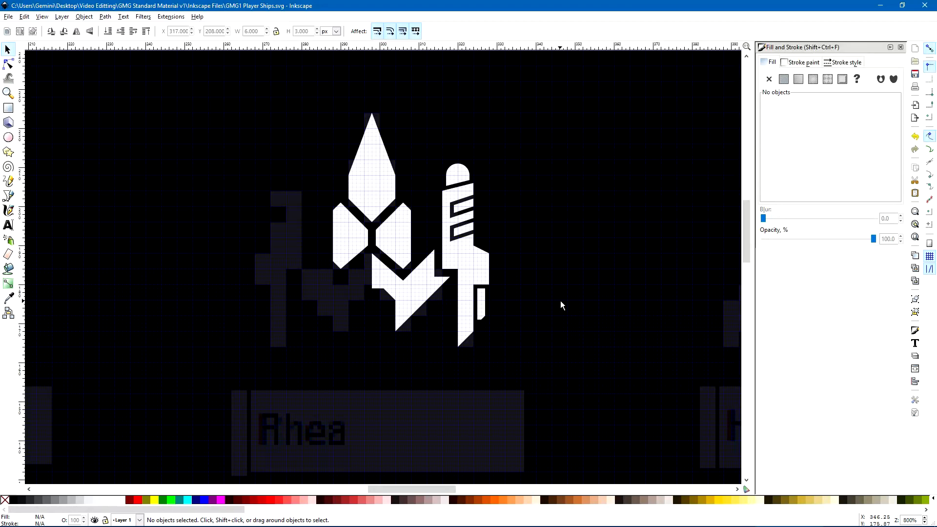
pyautogui.moveTo(551, 298)
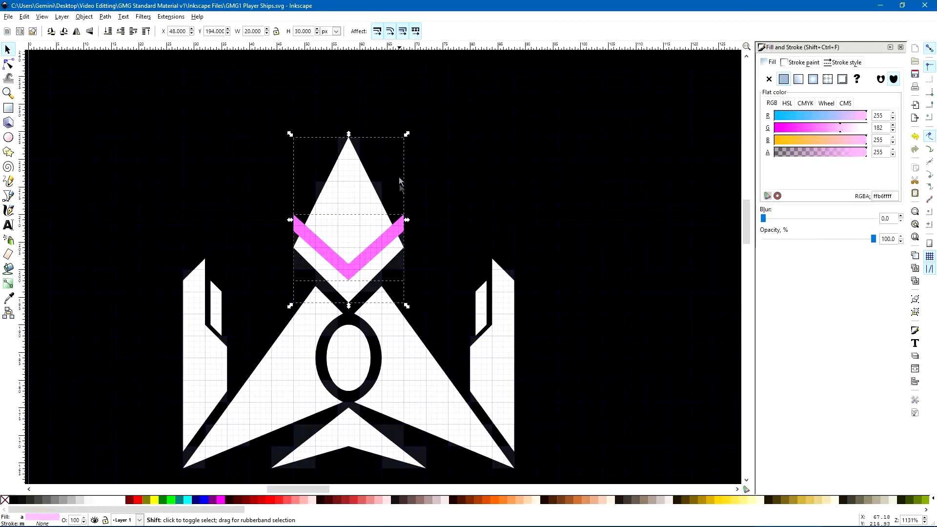
# - Subtract the chevron from Asteria's nose cone using Path > Difference
pyautogui.click(105, 16)
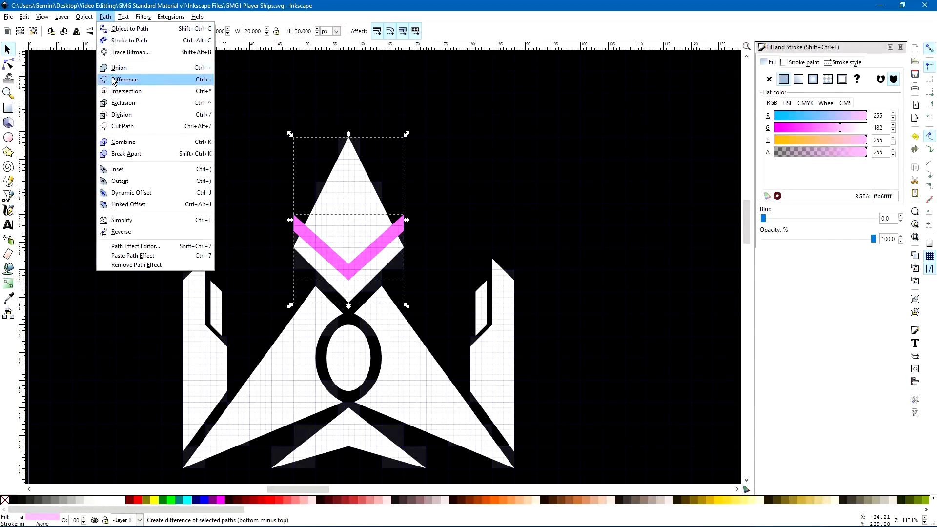
pyautogui.click(125, 80)
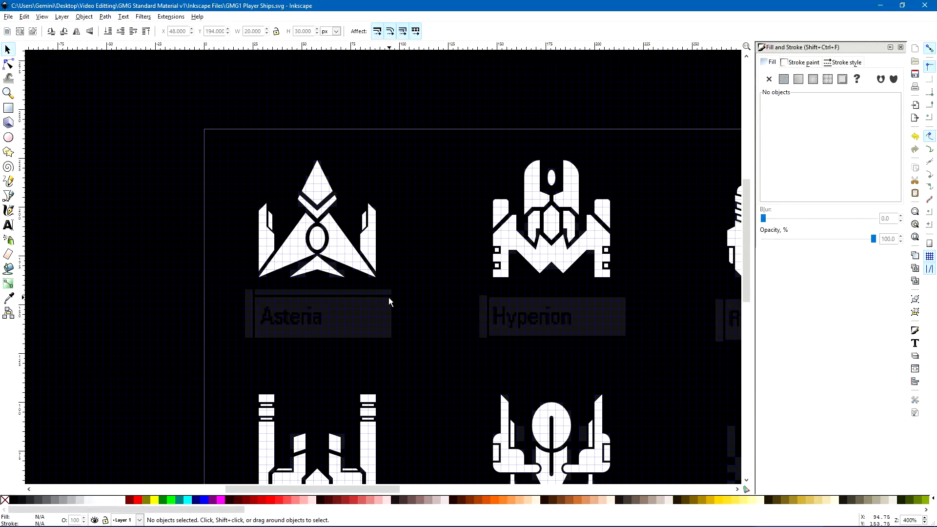
pyautogui.moveTo(362, 280)
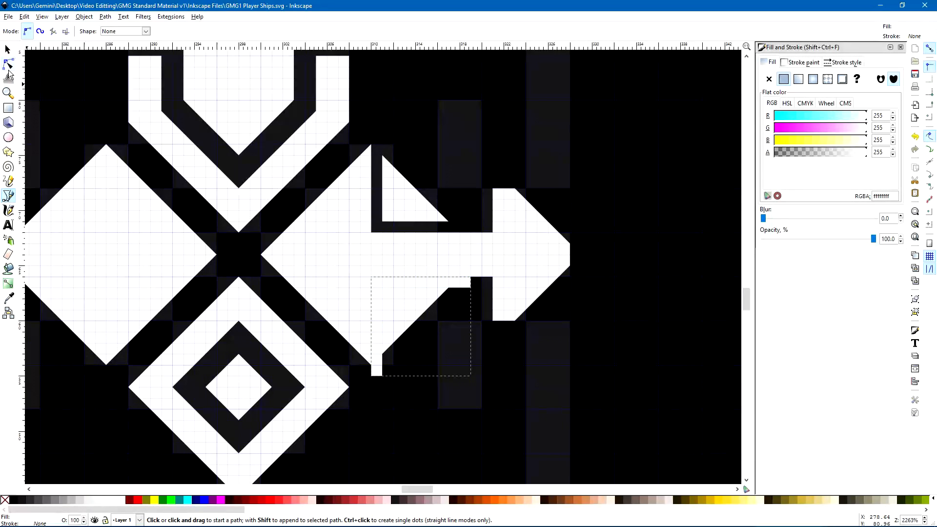
pyautogui.moveTo(8, 64)
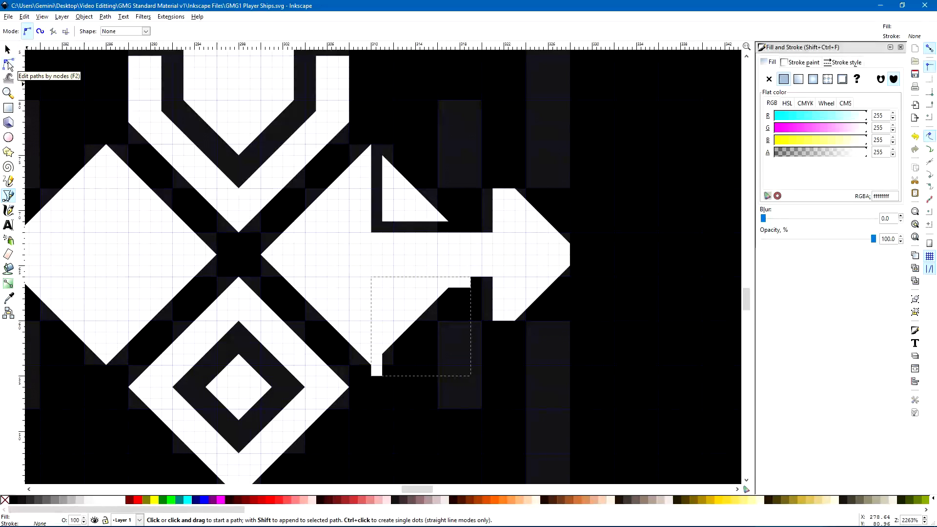
# - Select the finished Mnemosyne side arm with its lower triangular cutout, then deselect it
pyautogui.click(8, 48)
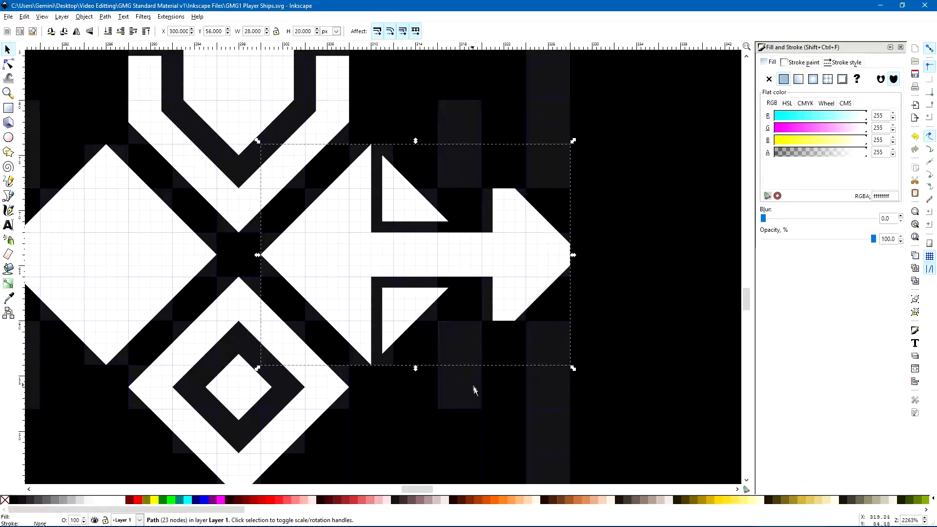
pyautogui.click(472, 428)
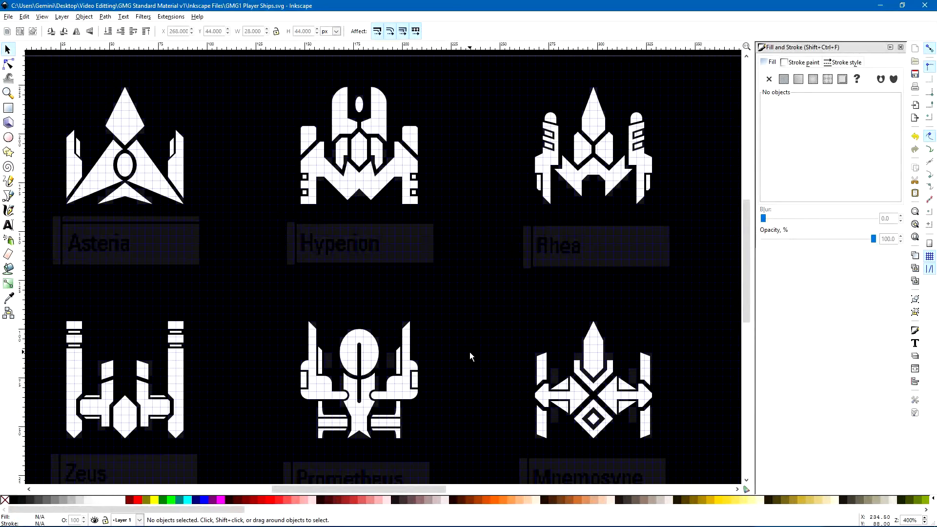
# - Scroll down to the next ship's pixel art to trace its cross-shaped hull piece
pyautogui.scroll(-3)
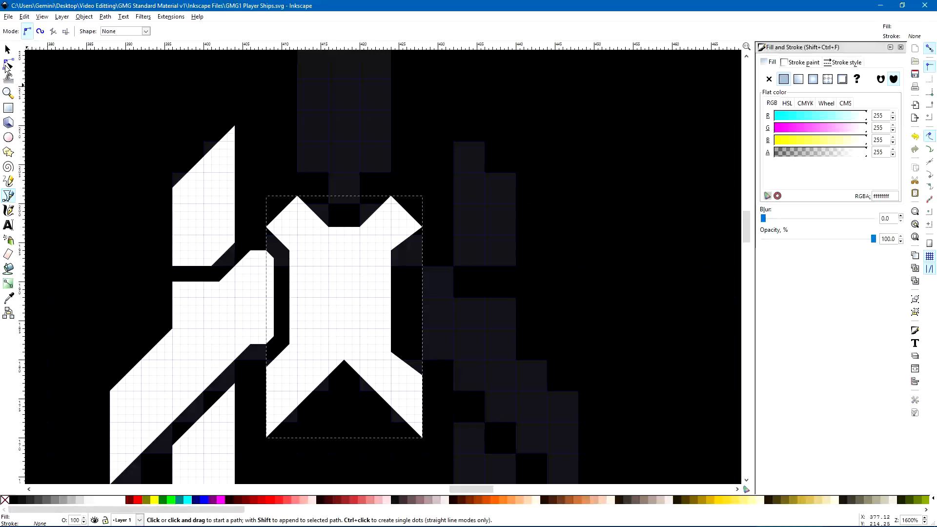
# - Drag the cross piece's lower and small corner nodes onto grid intersections
pyautogui.click(9, 63)
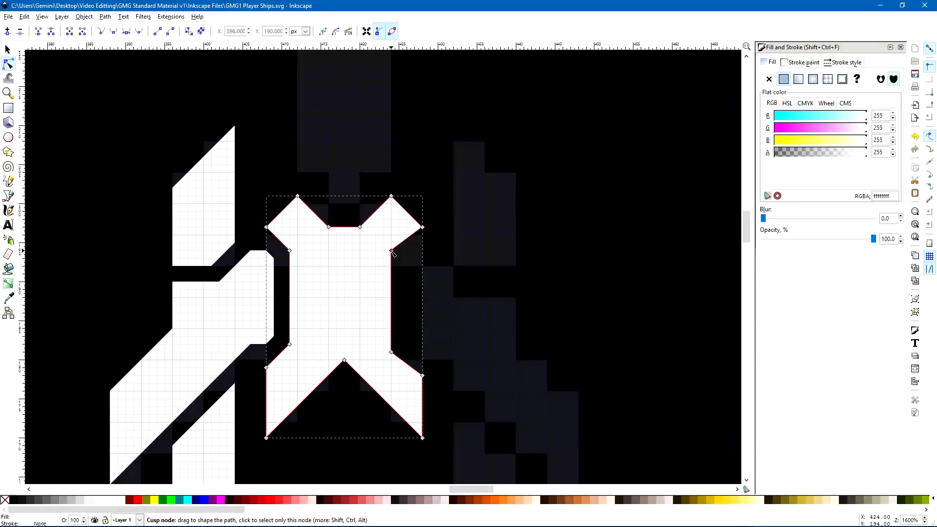
pyautogui.moveTo(412, 247)
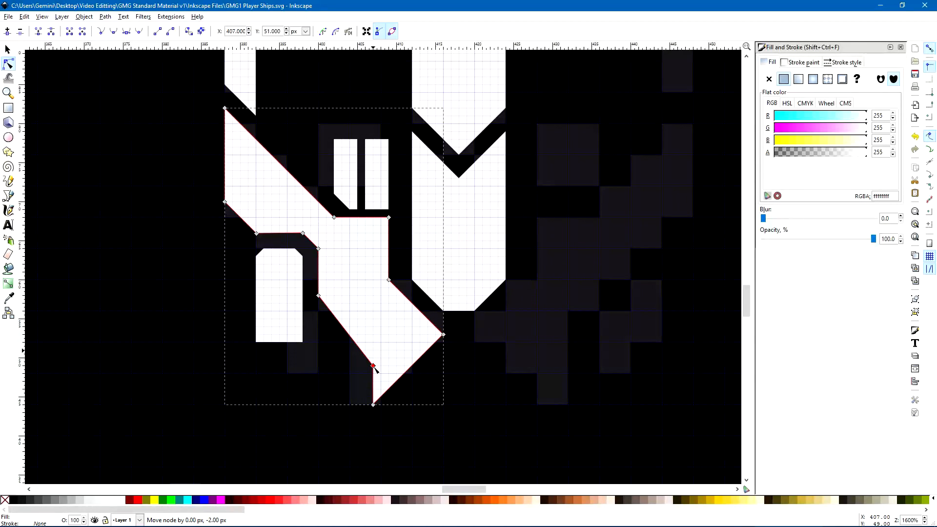
pyautogui.moveTo(372, 366); pyautogui.dragTo(317, 311)
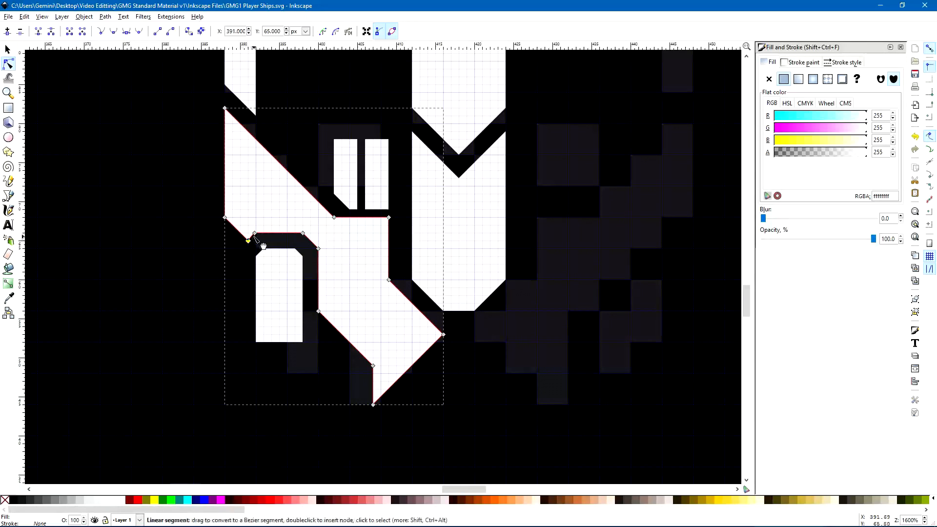
pyautogui.moveTo(248, 239); pyautogui.dragTo(256, 234)
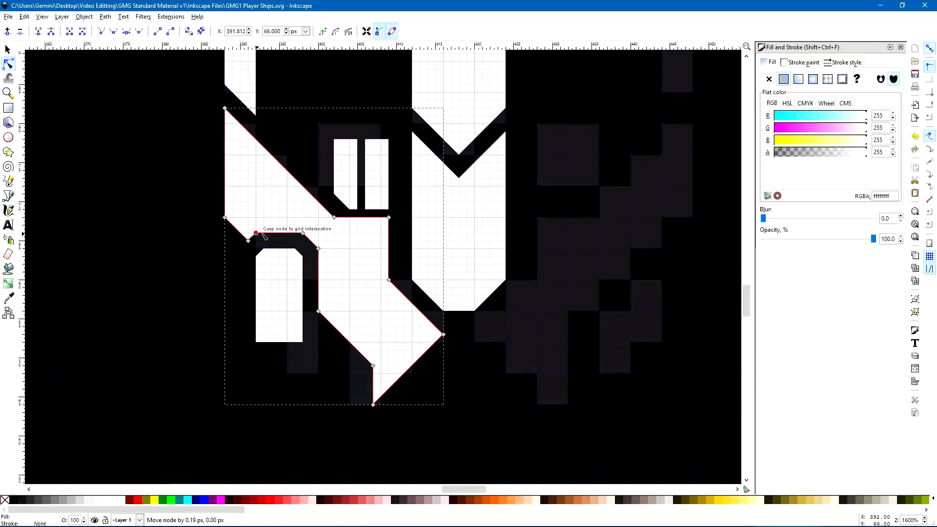